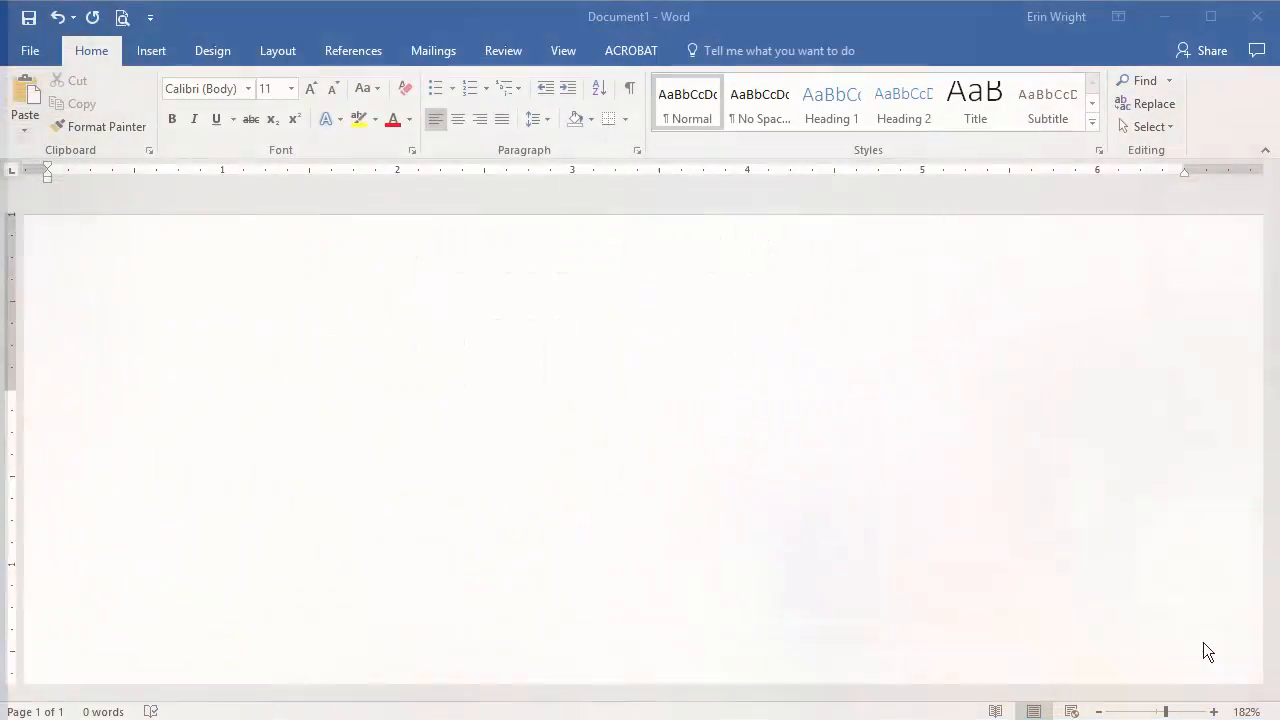
Type the title 'How to Find and Replace Microsoft Word Formatting'.
{"action": "type", "text": "How to Find and Replace Microsoft Word Formatting"}
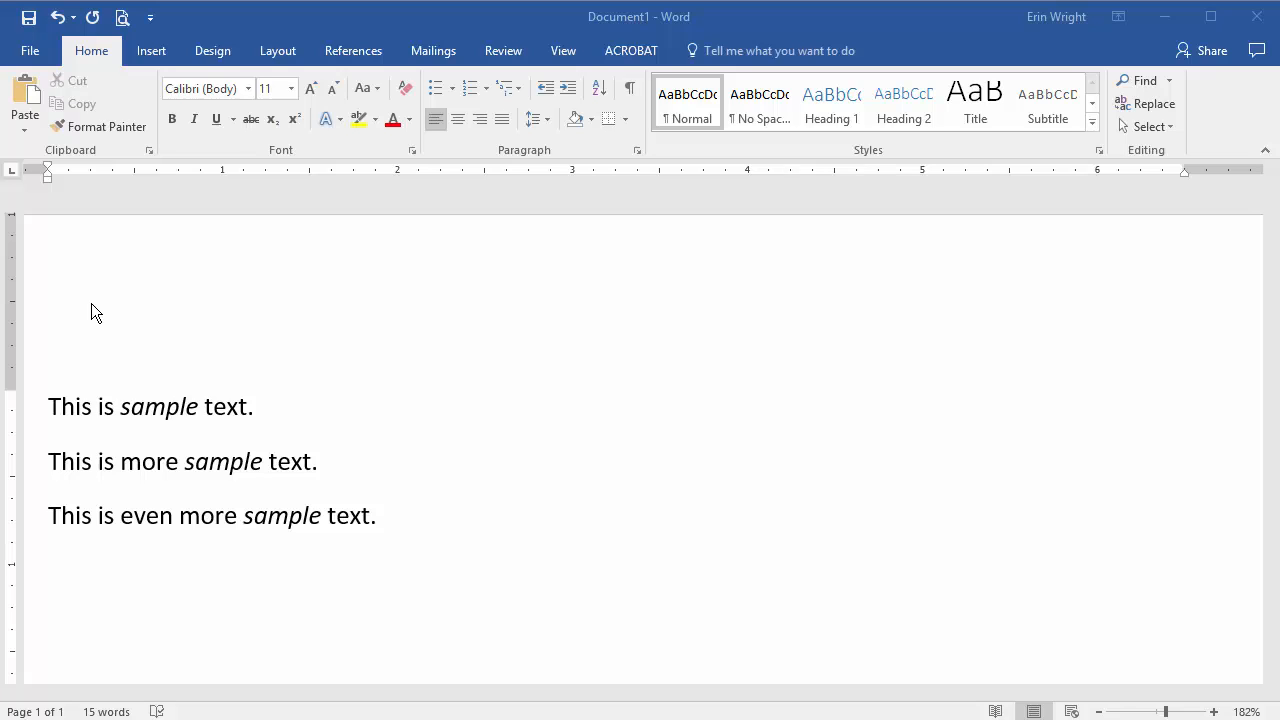
{"action": "mouse_move", "coordinate": [105, 308]}
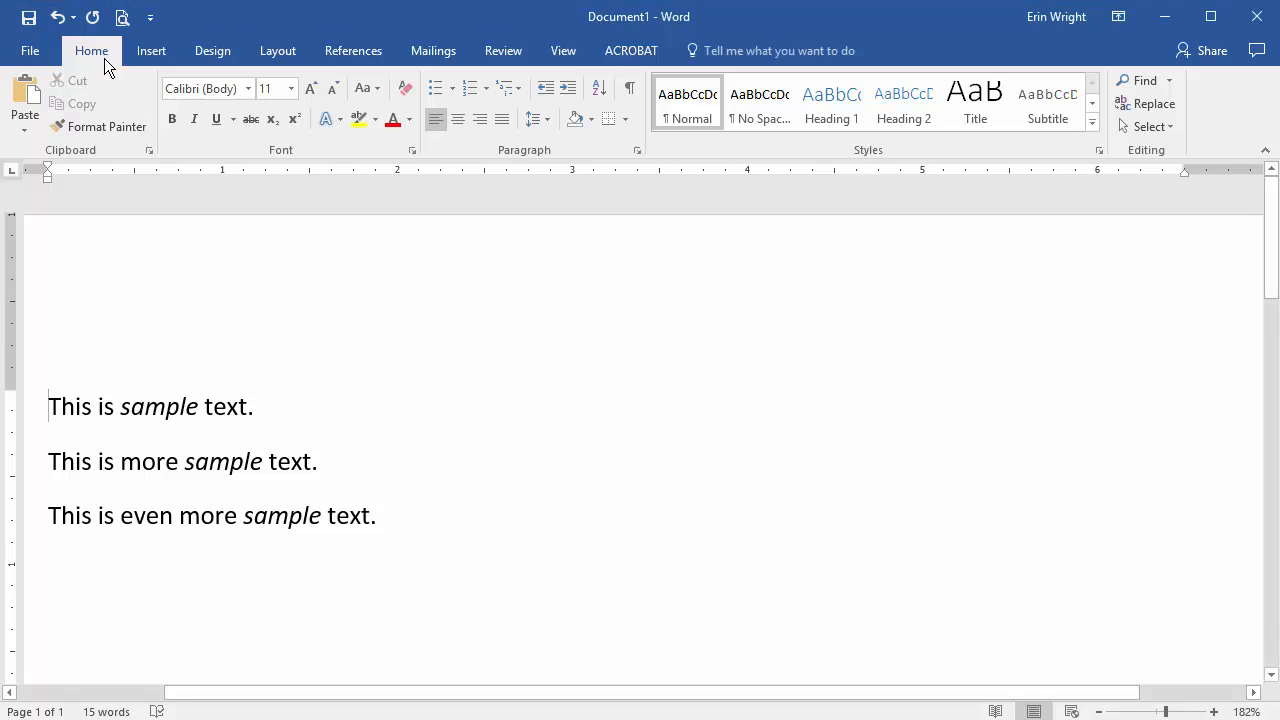
{"action": "mouse_move", "coordinate": [1097, 221]}
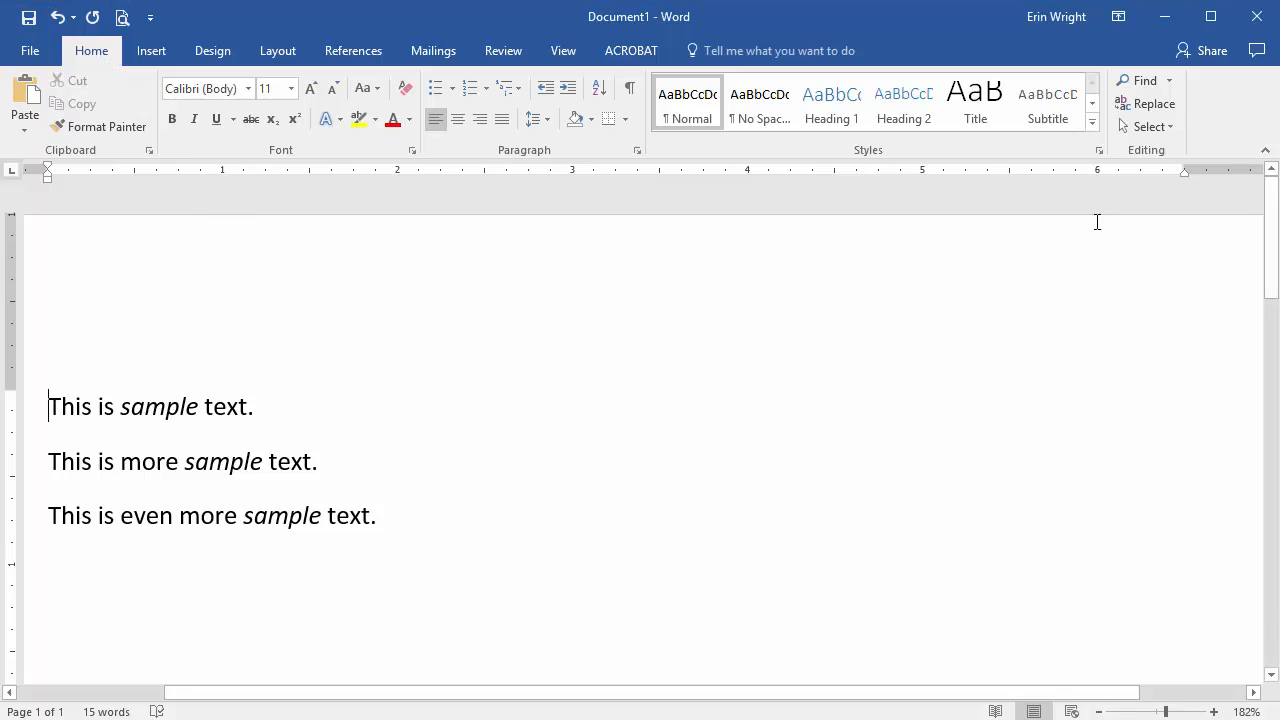
Set the Find and Replace search formatting to the Italic font style.
{"action": "left_click", "coordinate": [1145, 103]}
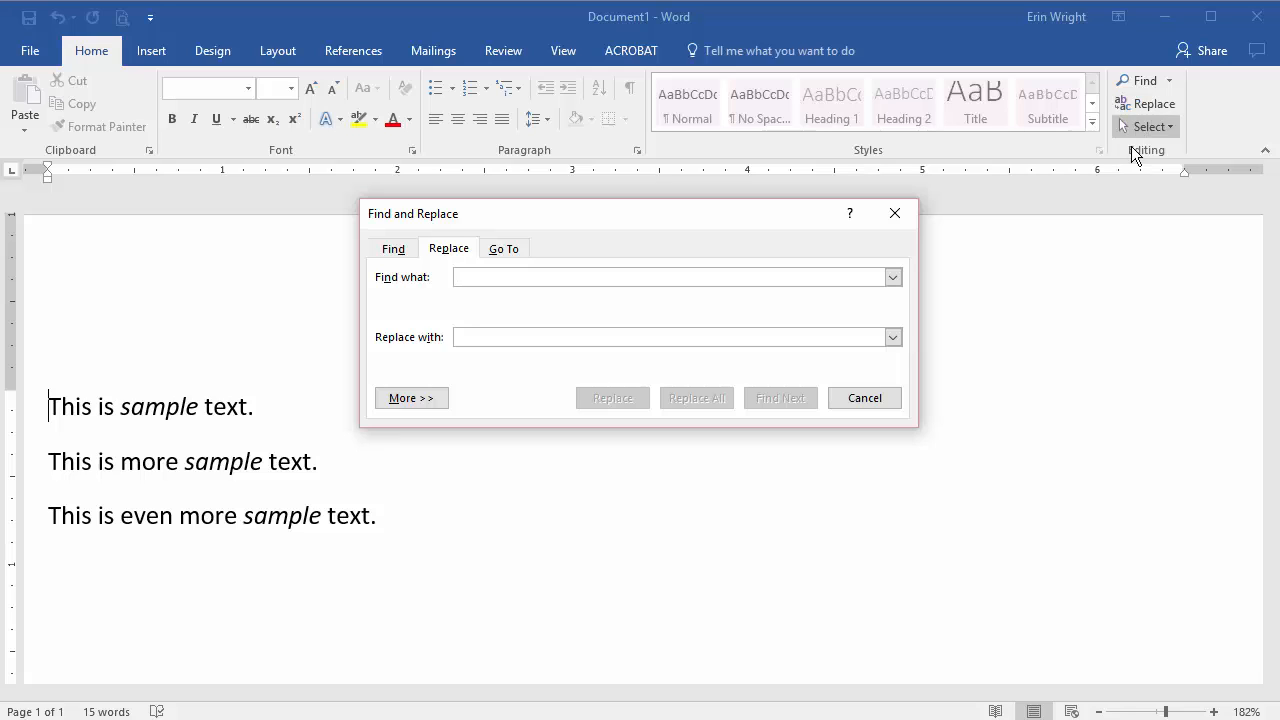
{"action": "left_click", "coordinate": [670, 277]}
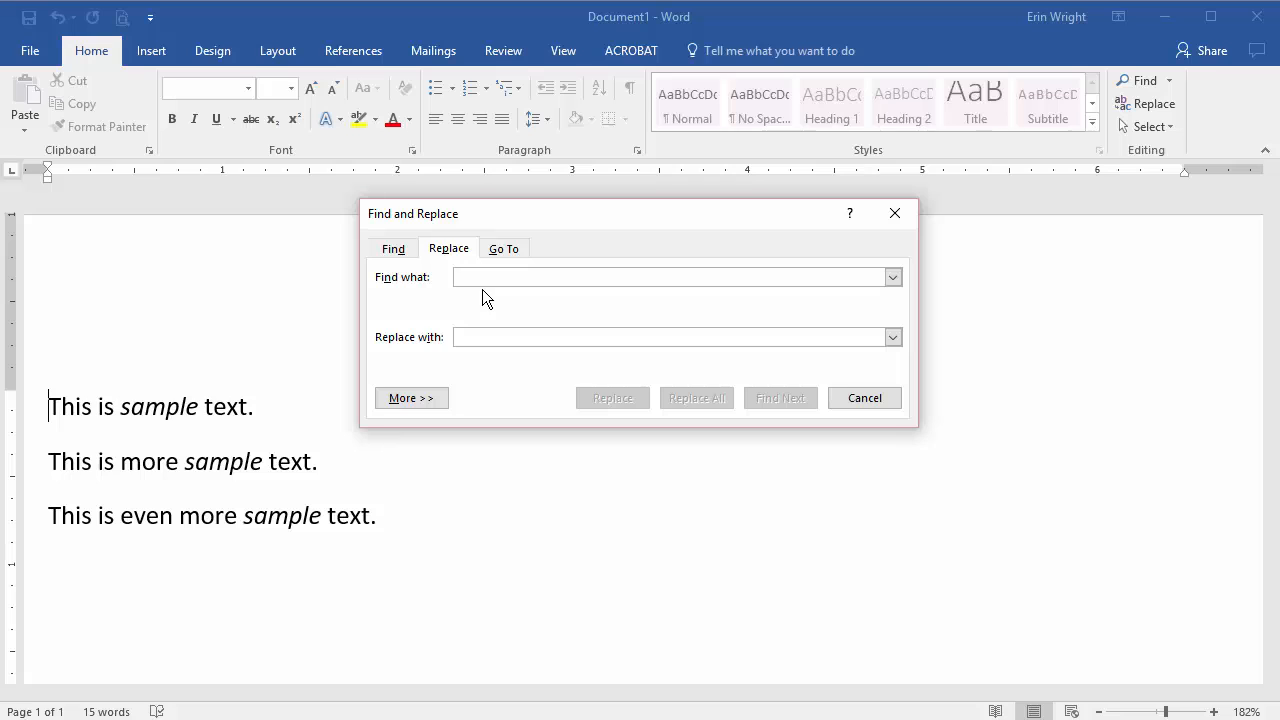
{"action": "left_click", "coordinate": [411, 398]}
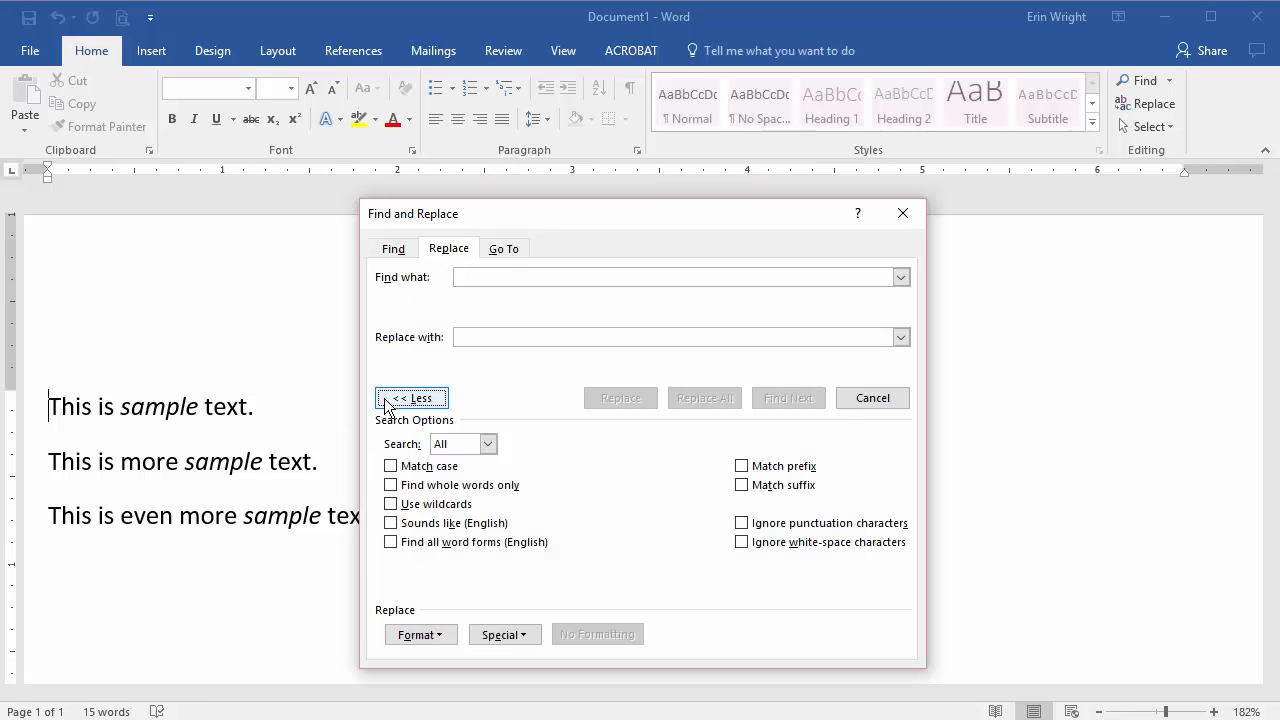
{"action": "left_click", "coordinate": [420, 634]}
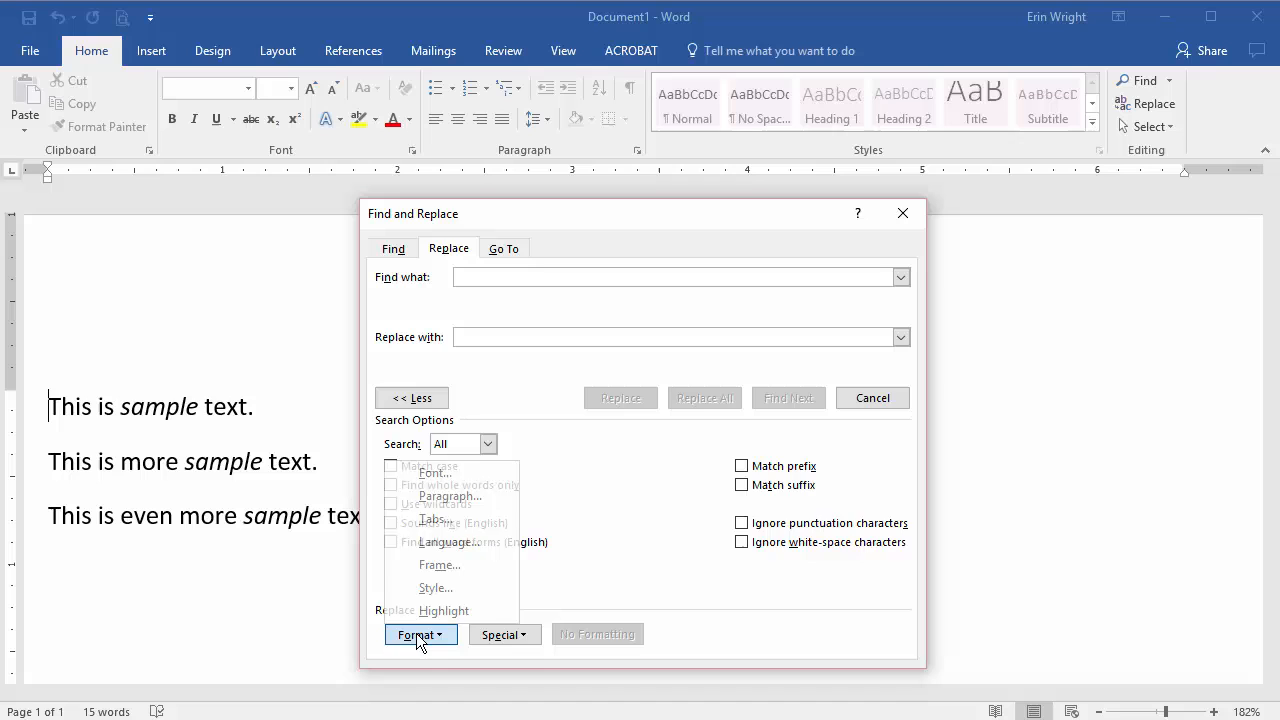
{"action": "left_click", "coordinate": [421, 634]}
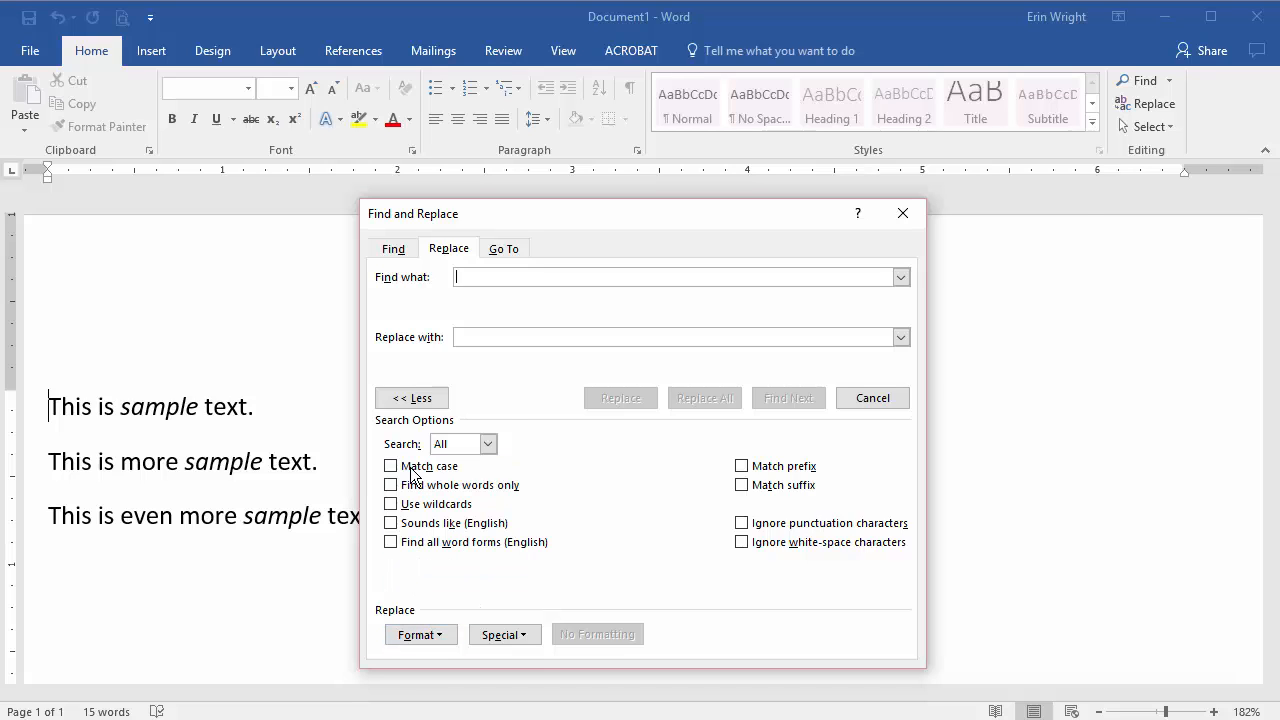
{"action": "left_click", "coordinate": [420, 634]}
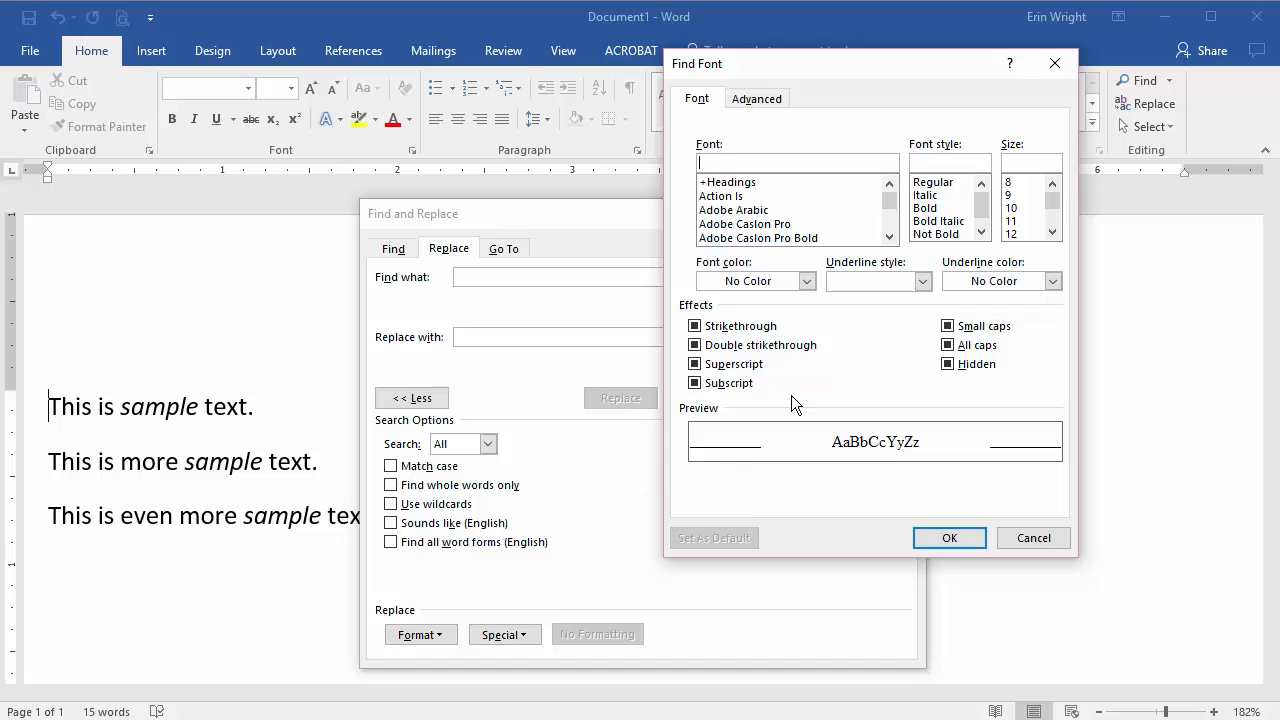
{"action": "left_click", "coordinate": [928, 194]}
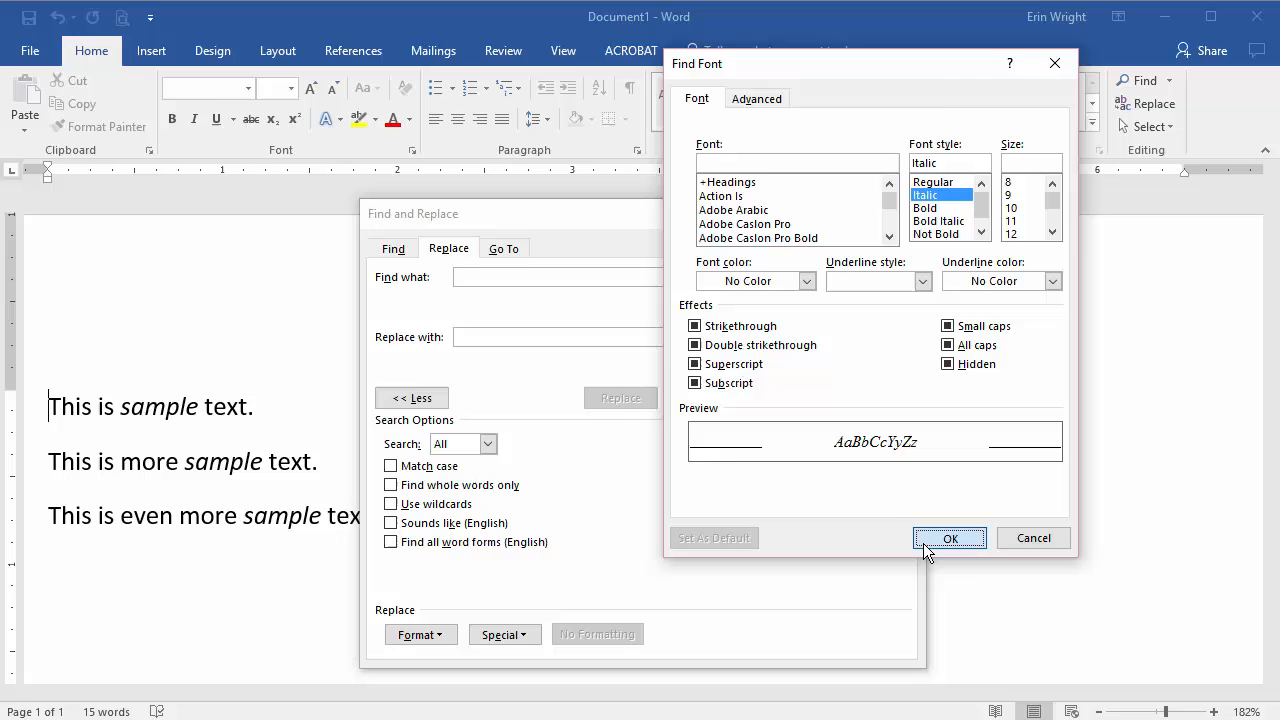
{"action": "left_click", "coordinate": [949, 538]}
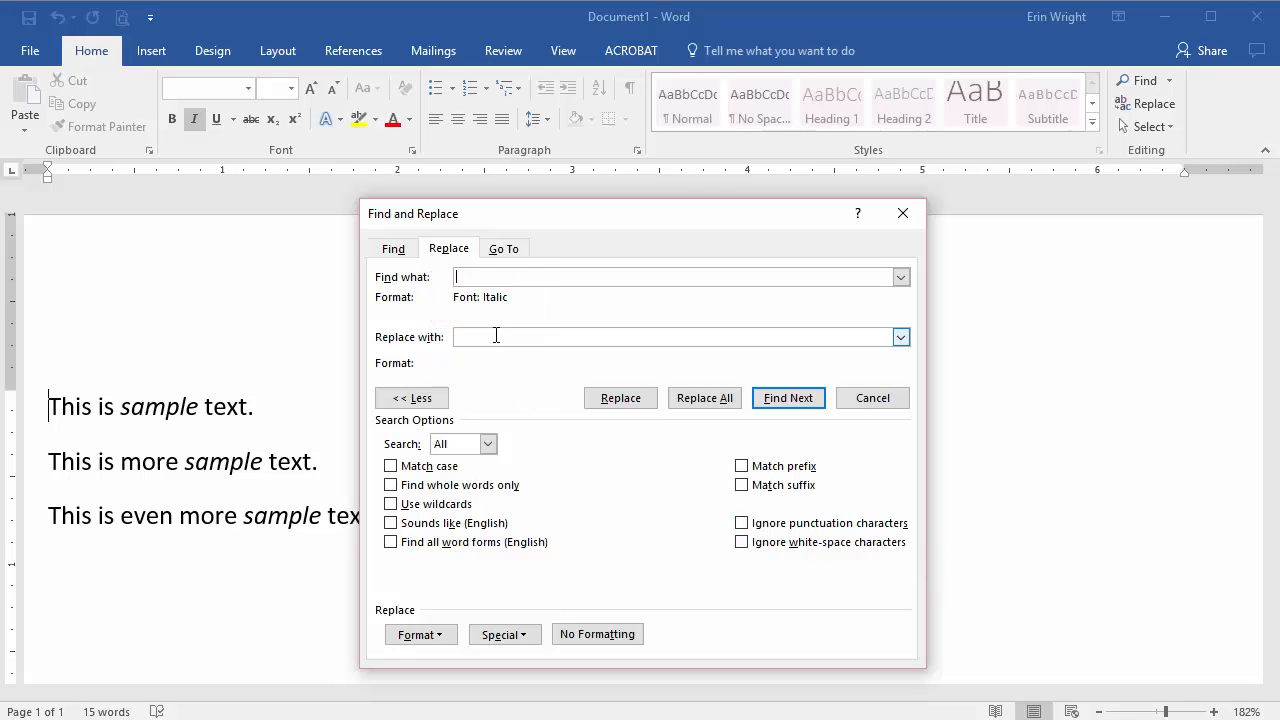
Set the Replace with formatting to the Regular font style.
{"action": "left_click", "coordinate": [597, 633]}
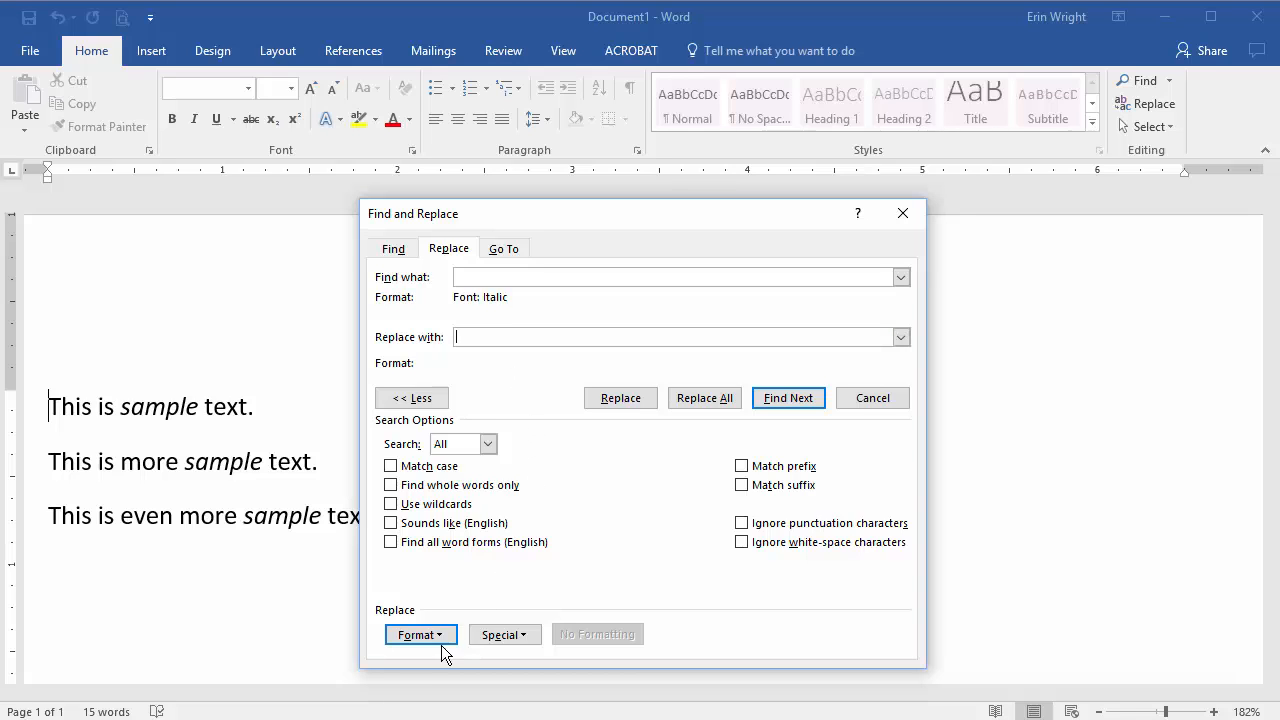
{"action": "left_click", "coordinate": [420, 634]}
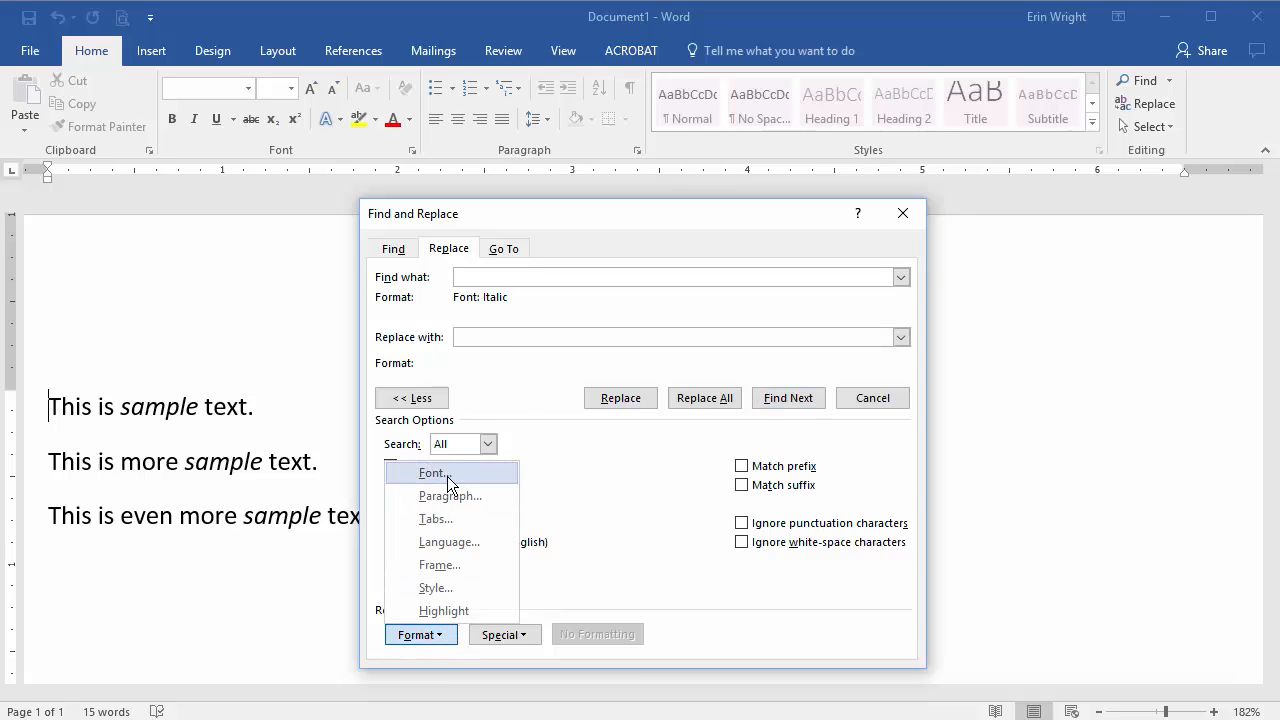
{"action": "left_click", "coordinate": [432, 472]}
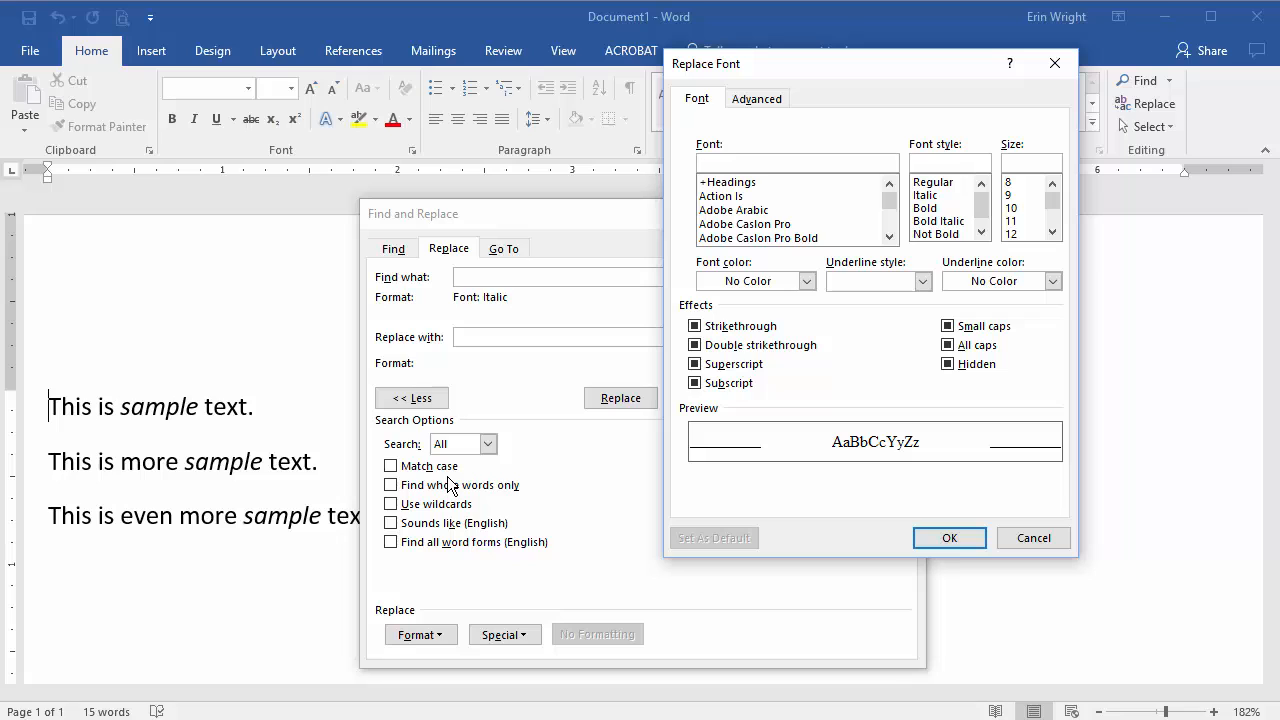
{"action": "left_click", "coordinate": [790, 162]}
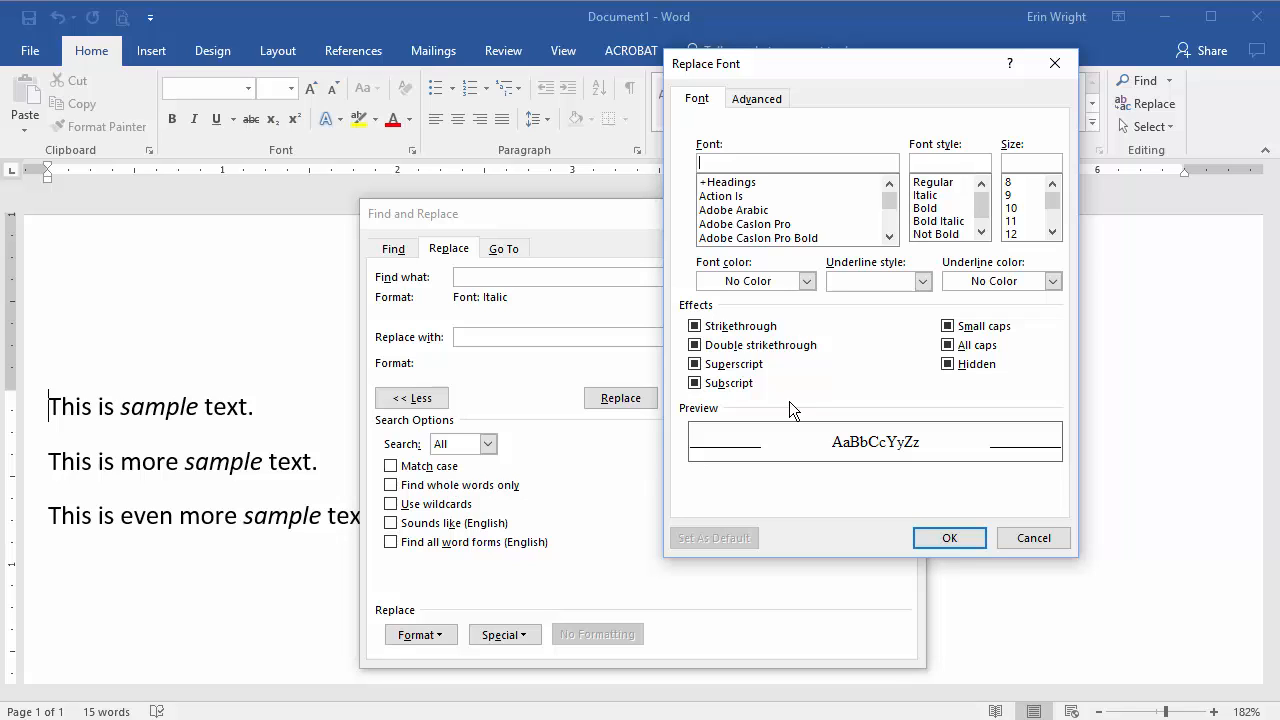
{"action": "left_click", "coordinate": [932, 181]}
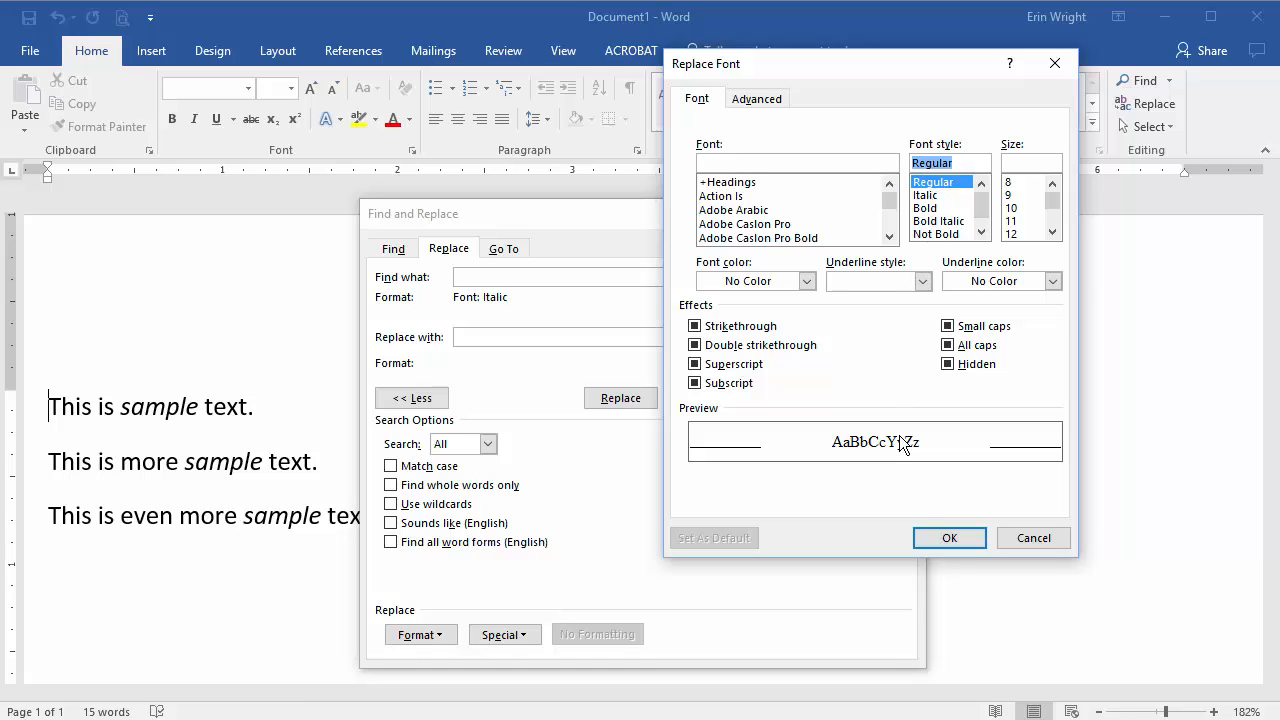
{"action": "left_click", "coordinate": [948, 538]}
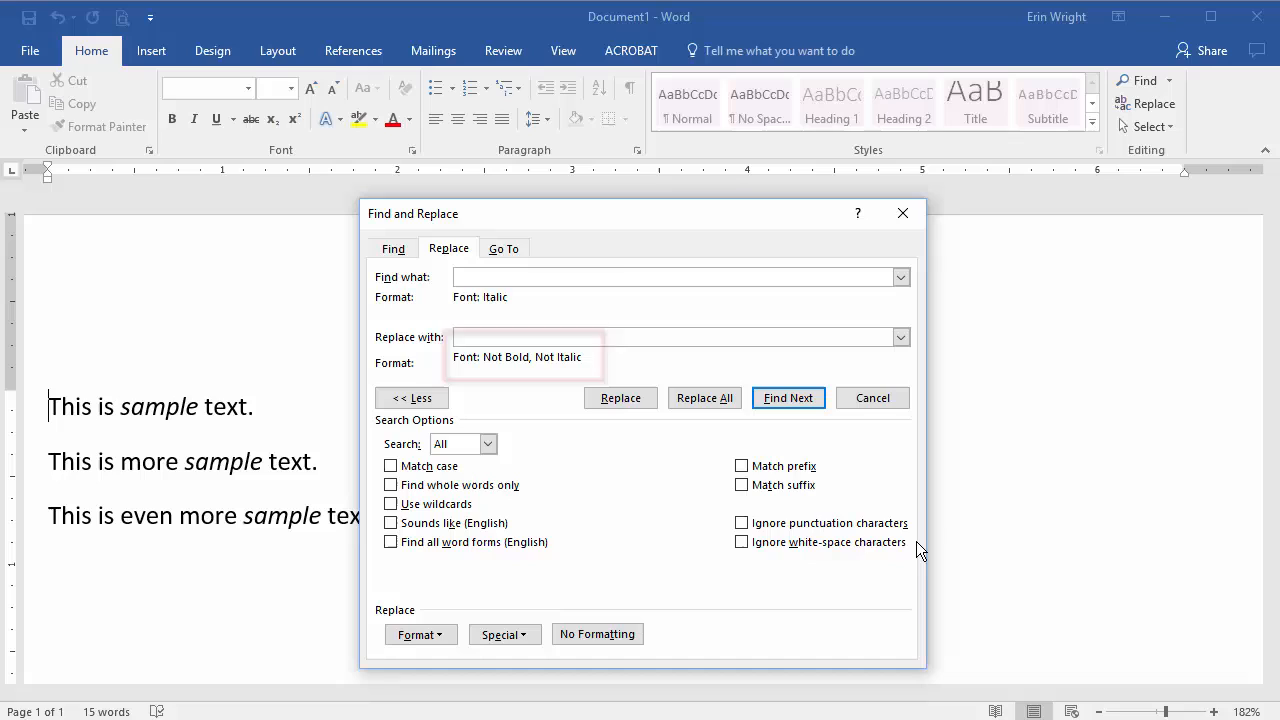
Replace all three italic occurrences with regular text, then close Find and Replace.
{"action": "left_click", "coordinate": [704, 397]}
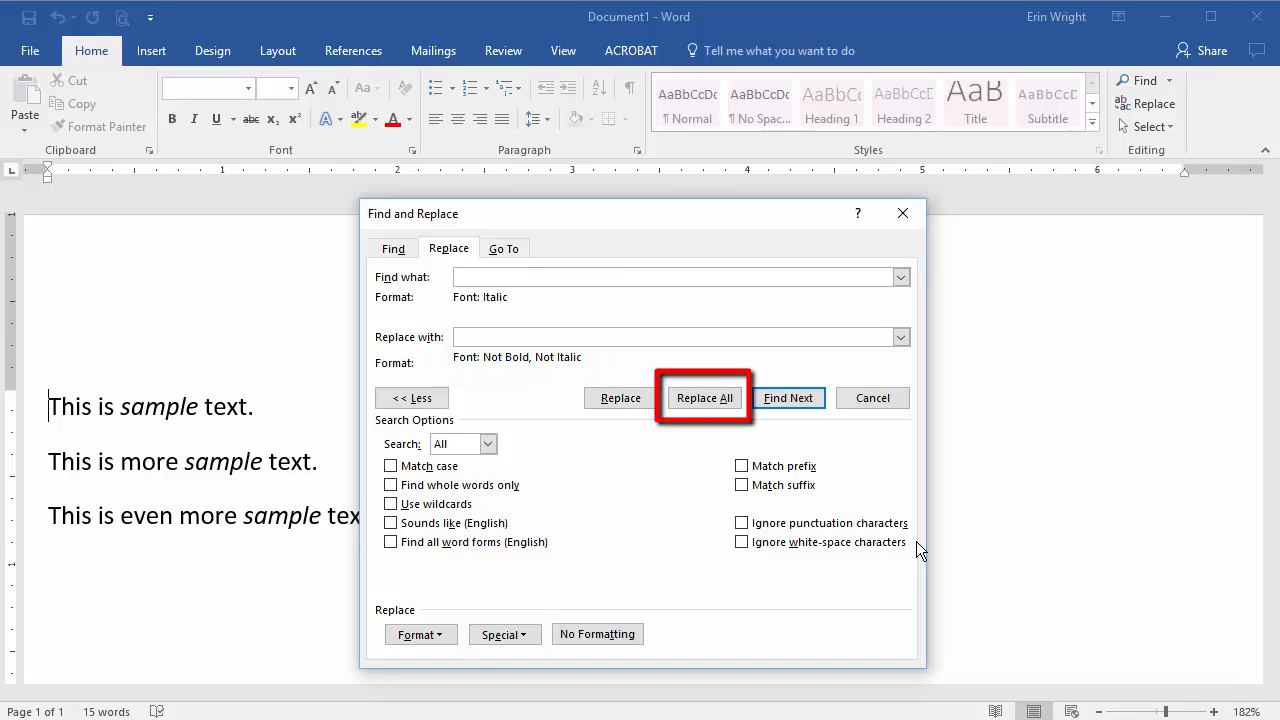
{"action": "left_click", "coordinate": [680, 336]}
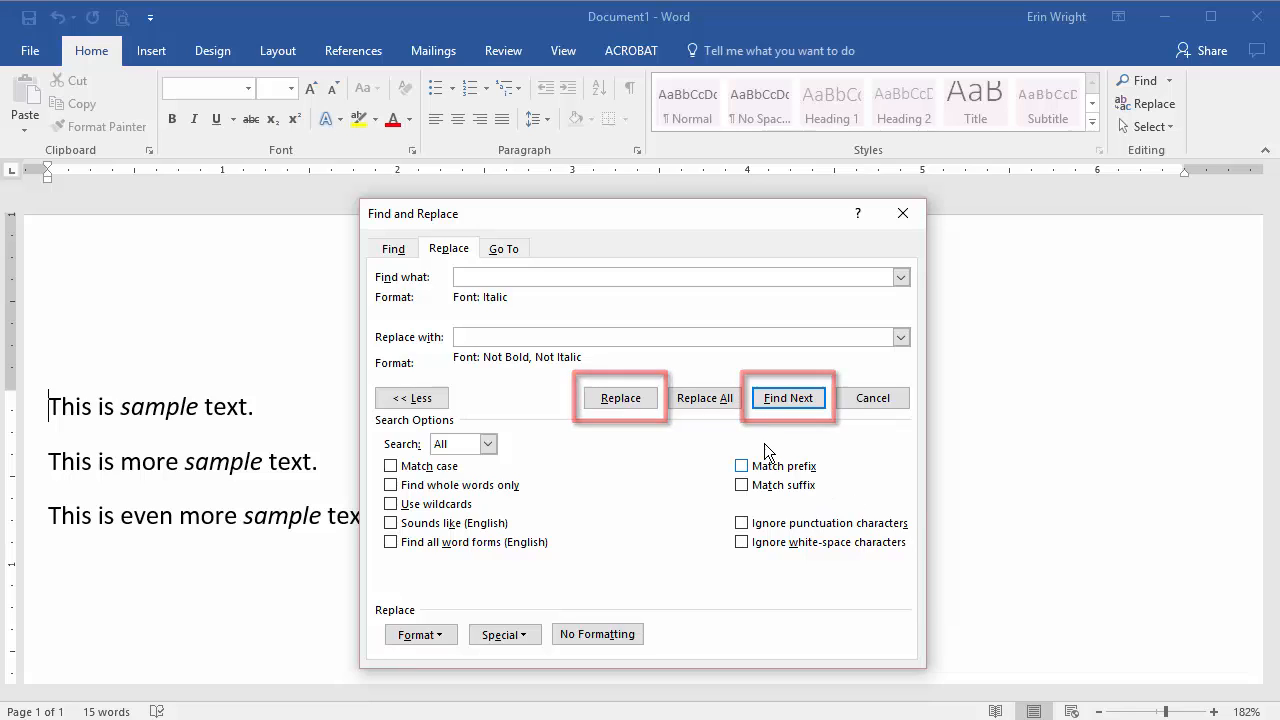
{"action": "left_click", "coordinate": [704, 397]}
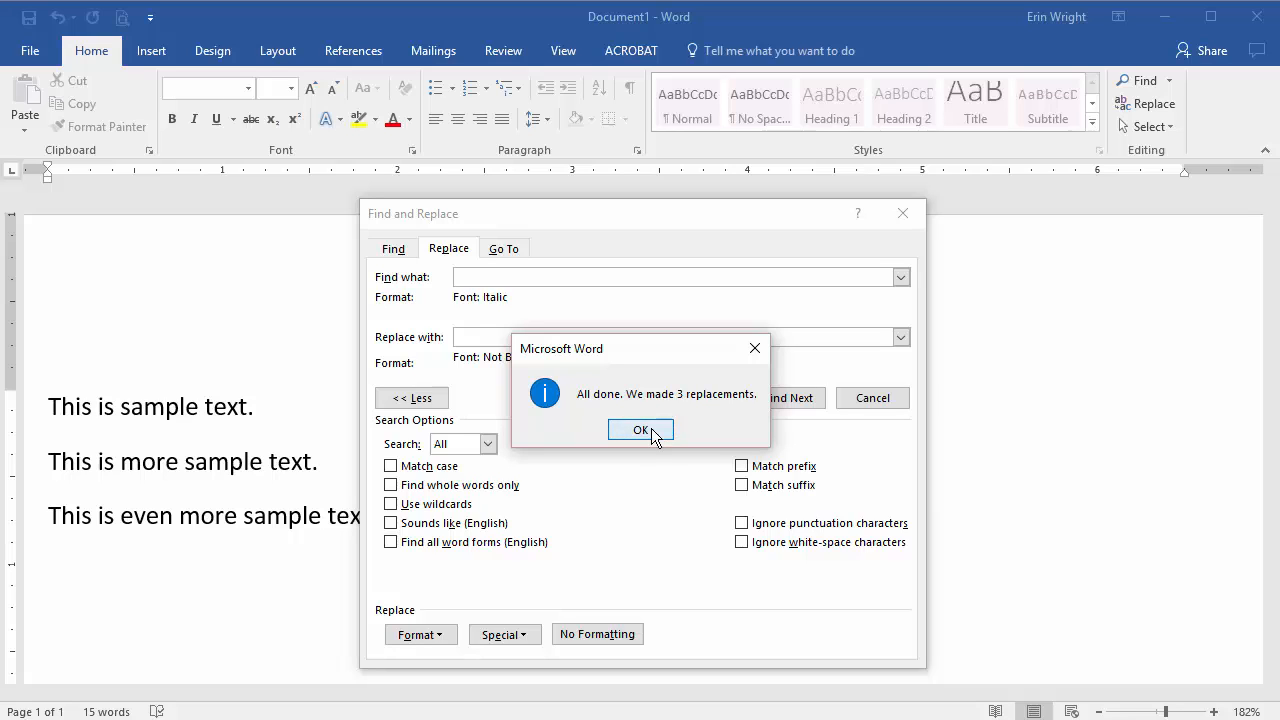
{"action": "left_click", "coordinate": [640, 429]}
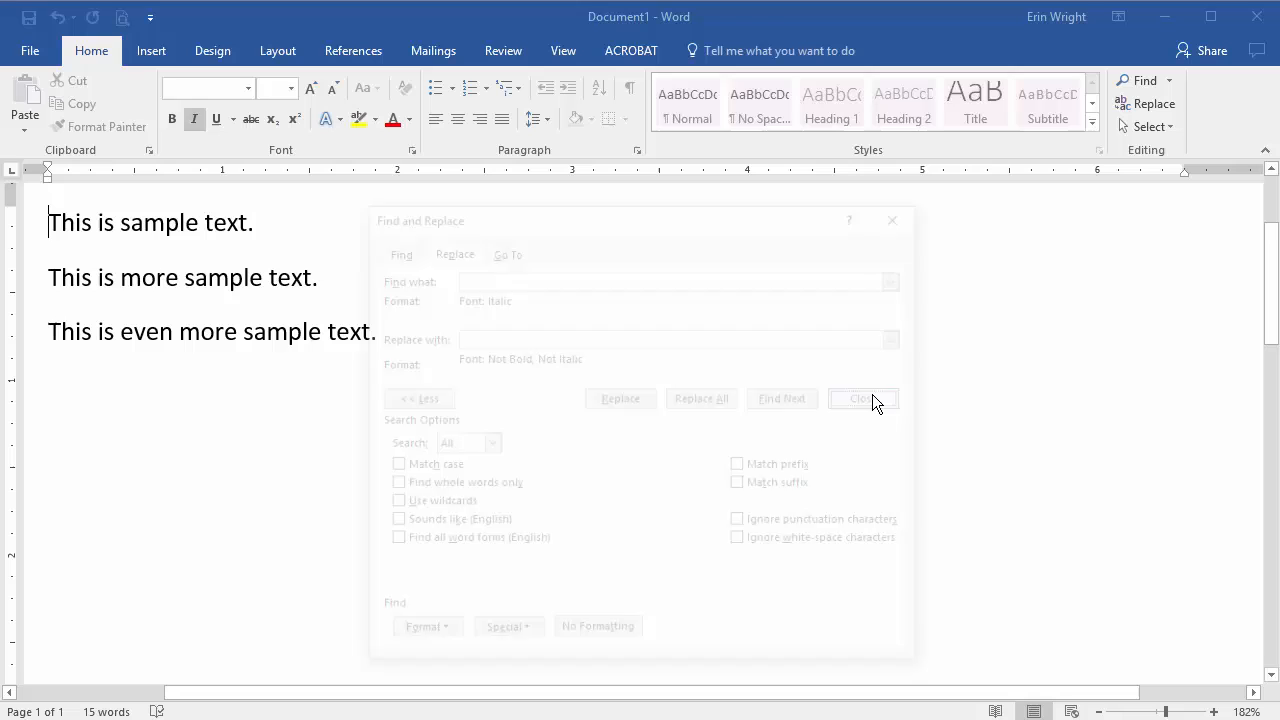
{"action": "left_click", "coordinate": [858, 398]}
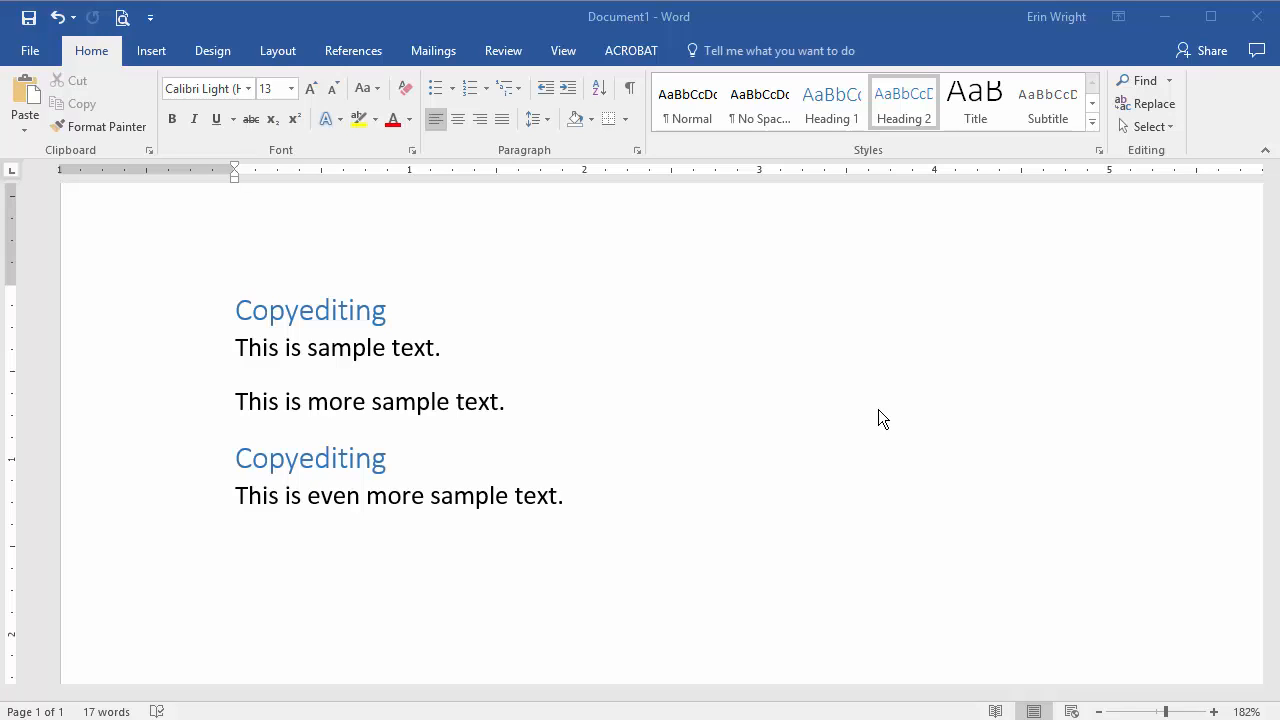
{"action": "mouse_move", "coordinate": [877, 410]}
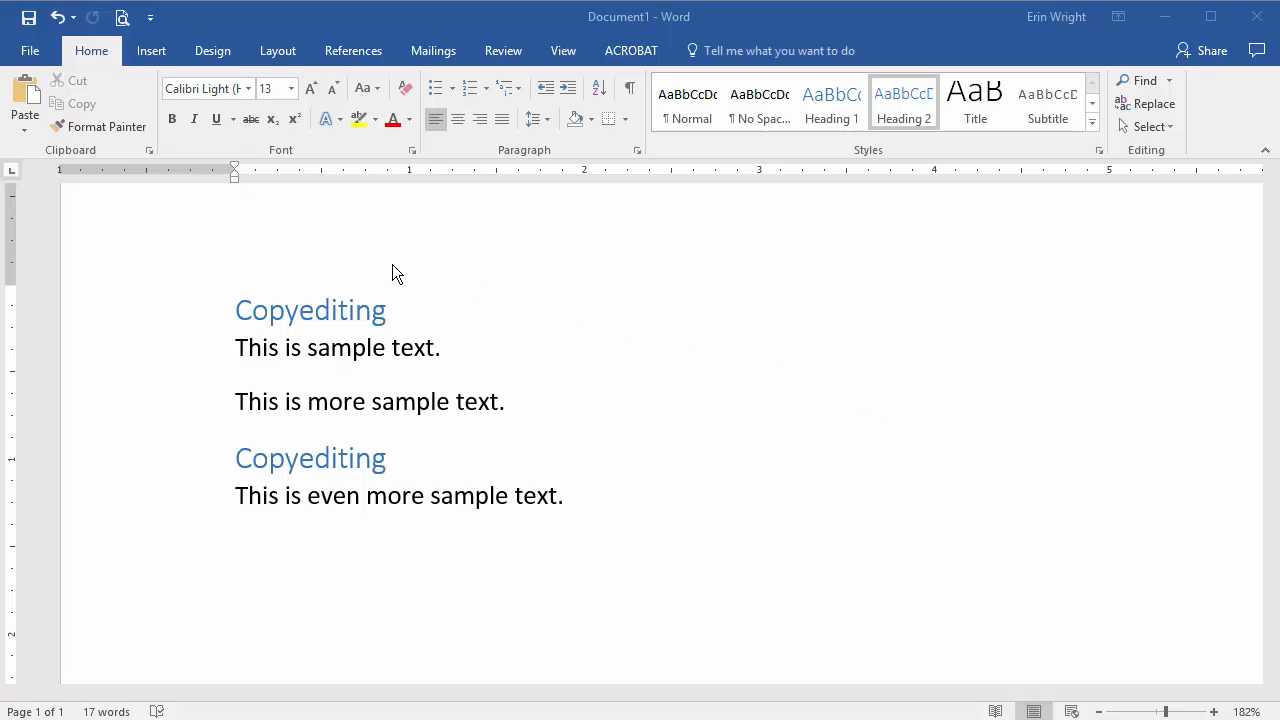
{"action": "mouse_move", "coordinate": [336, 259]}
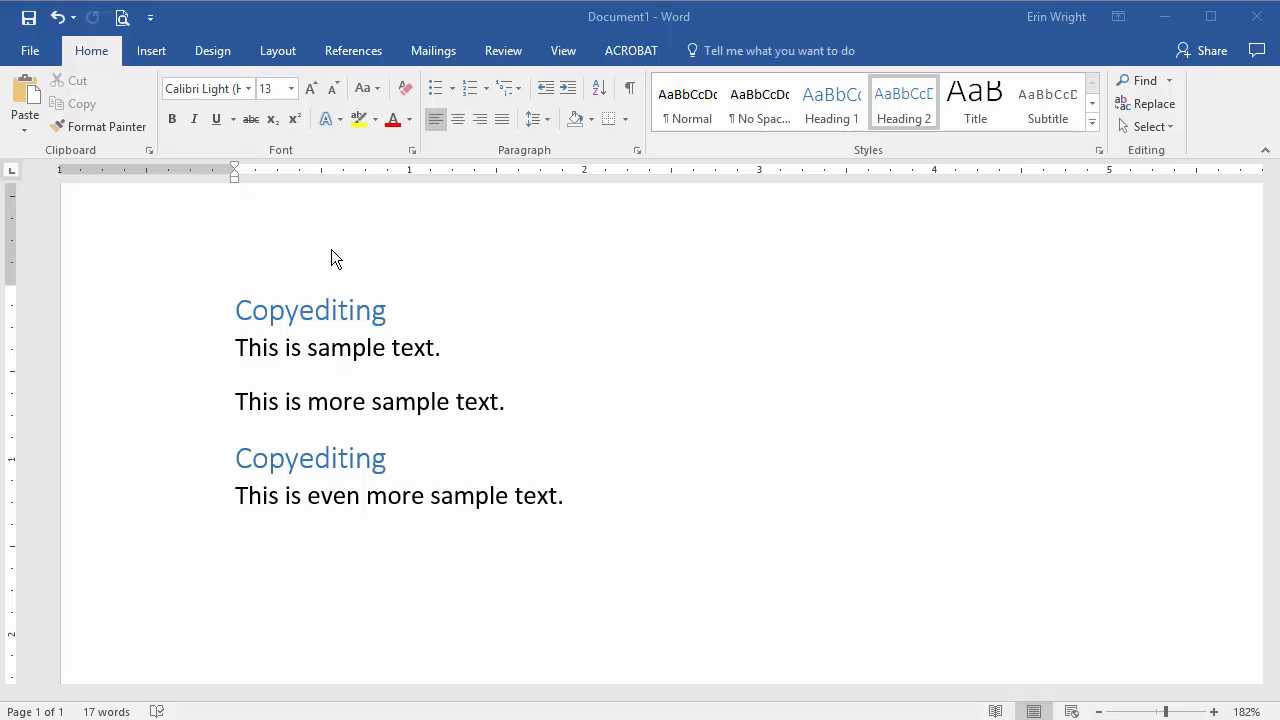
{"action": "mouse_move", "coordinate": [194, 195]}
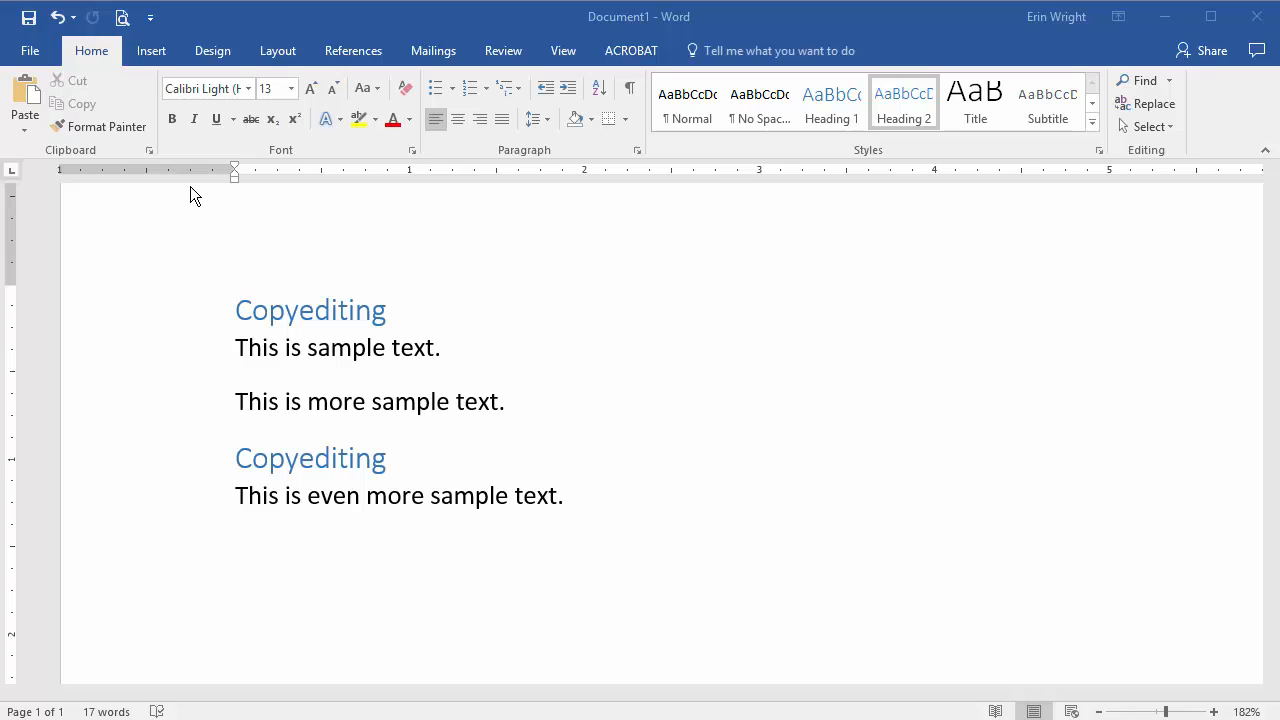
{"action": "mouse_move", "coordinate": [223, 204]}
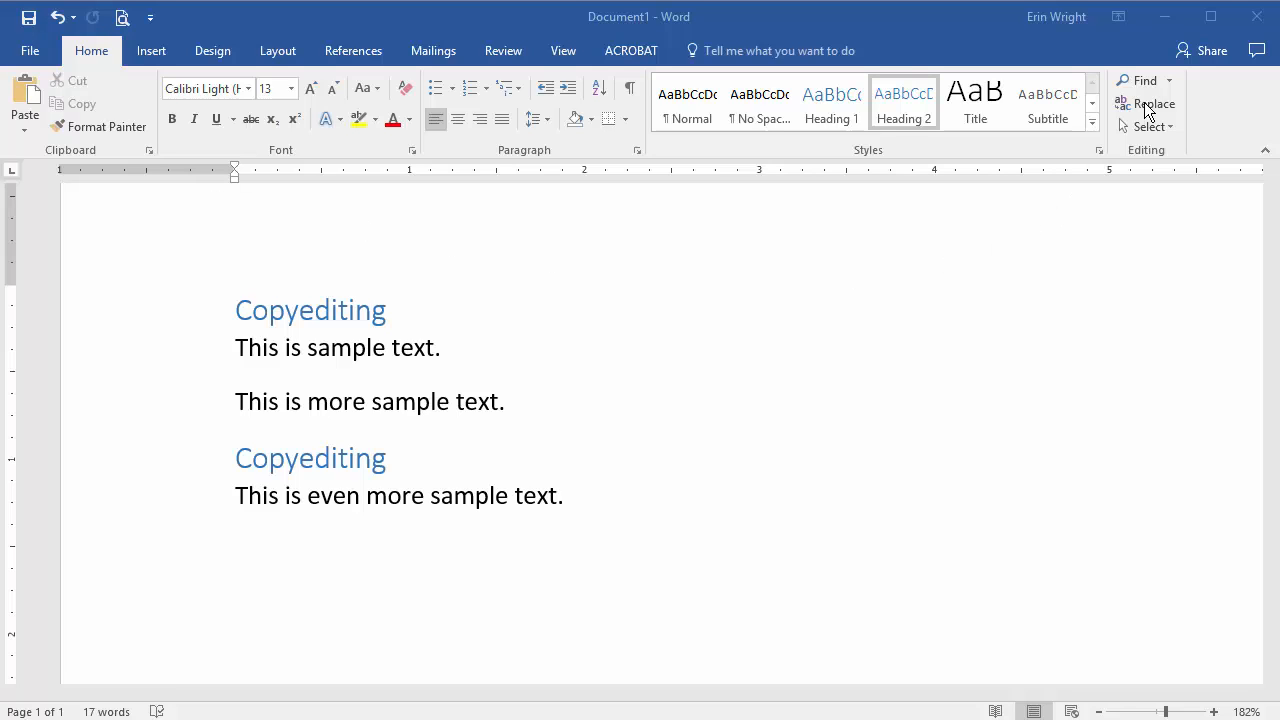
Search for 'Copyediting' restricted to the Heading 2 paragraph style.
{"action": "left_click", "coordinate": [1153, 103]}
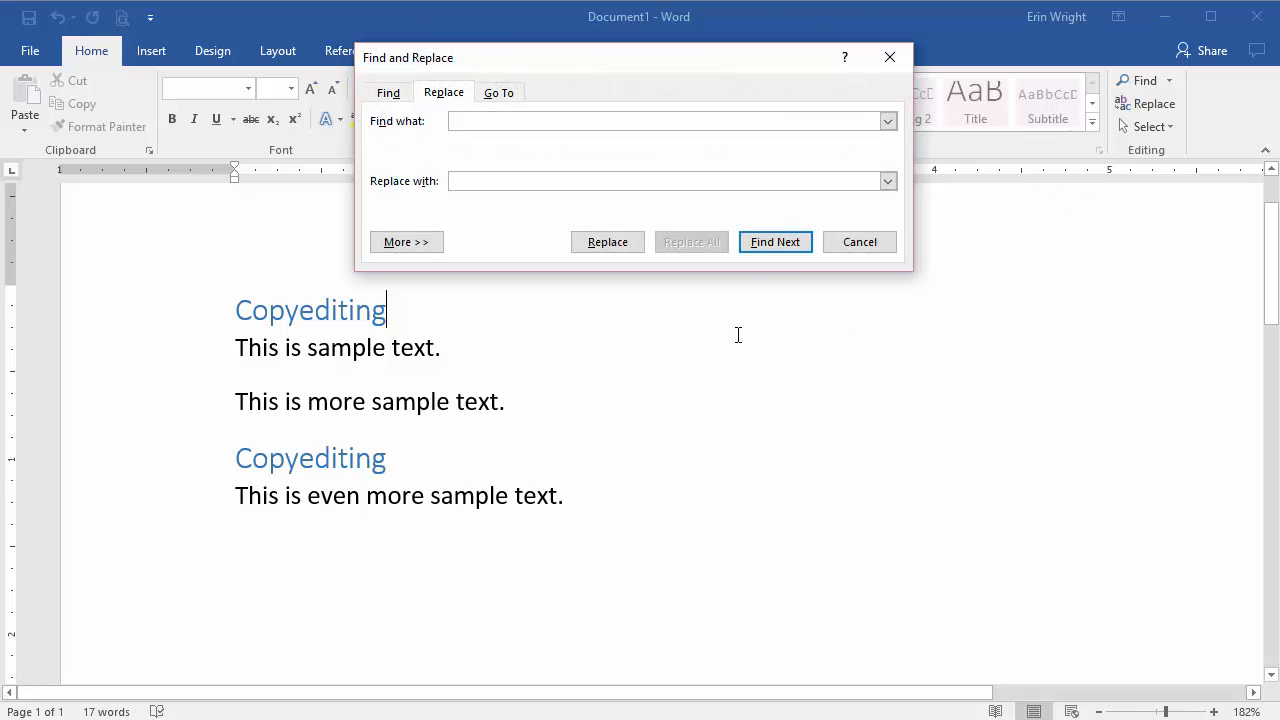
{"action": "type", "text": "Copyediting"}
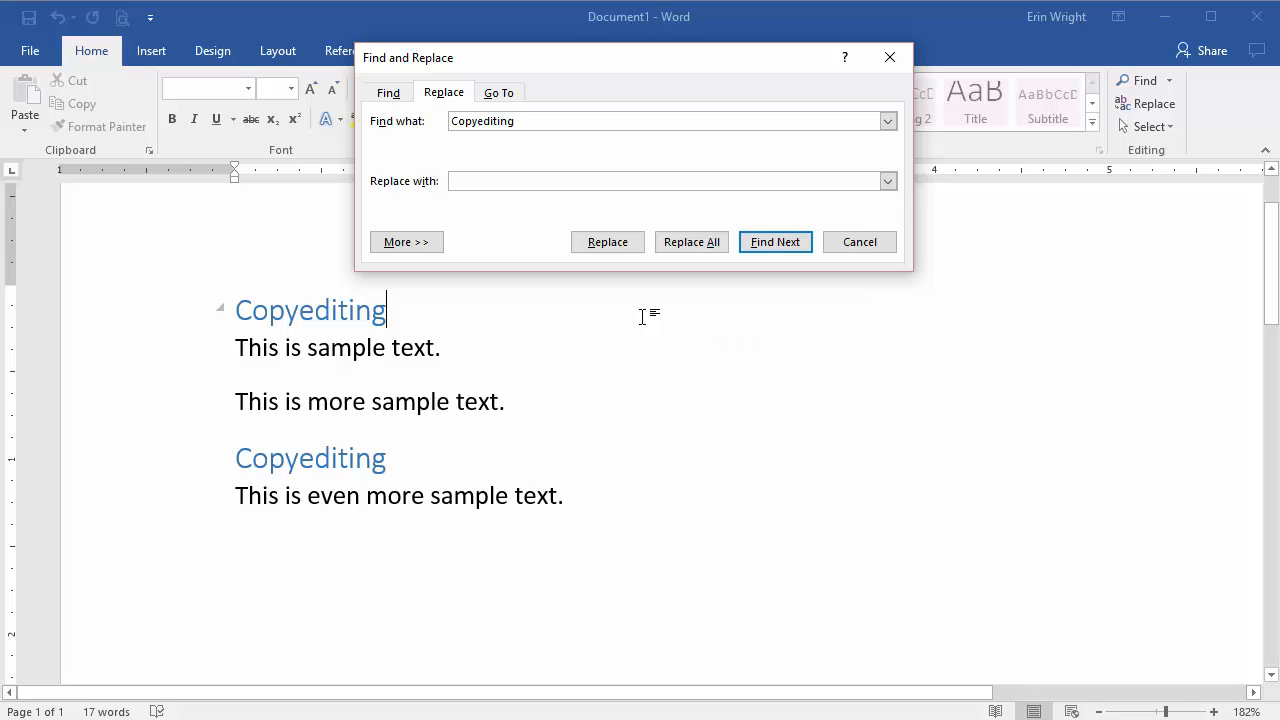
{"action": "left_click", "coordinate": [406, 241]}
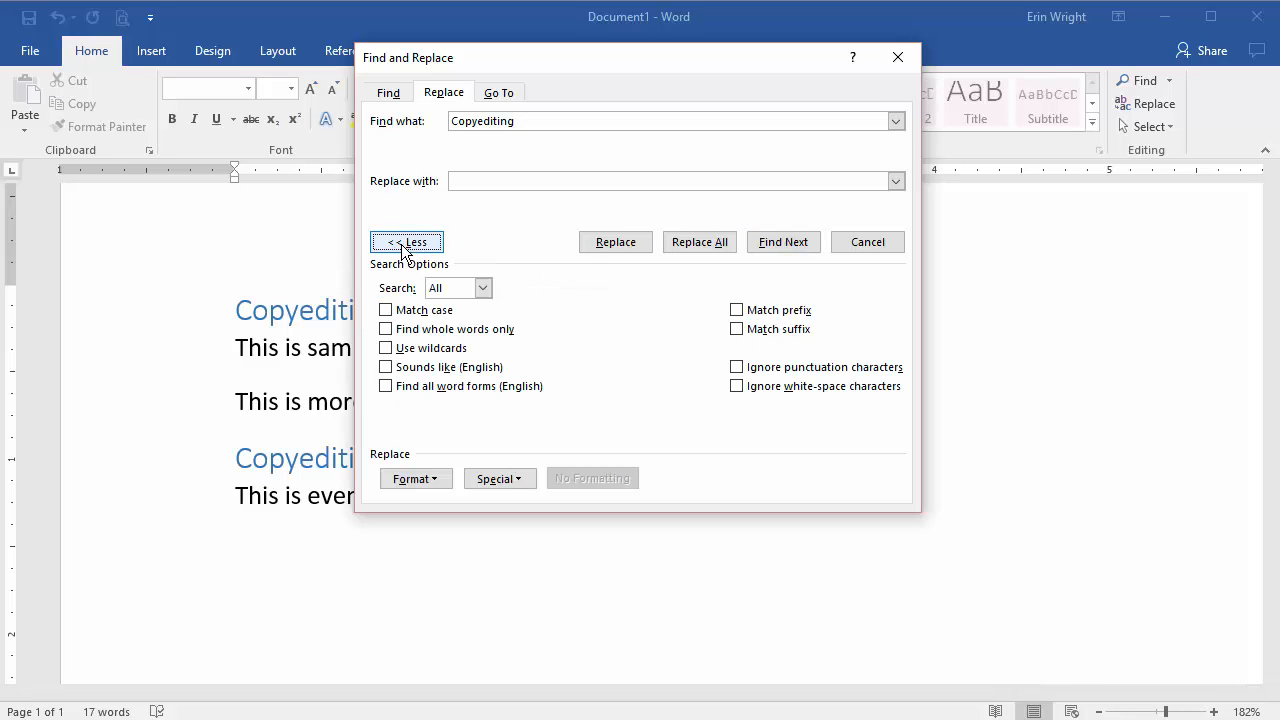
{"action": "left_click", "coordinate": [414, 478]}
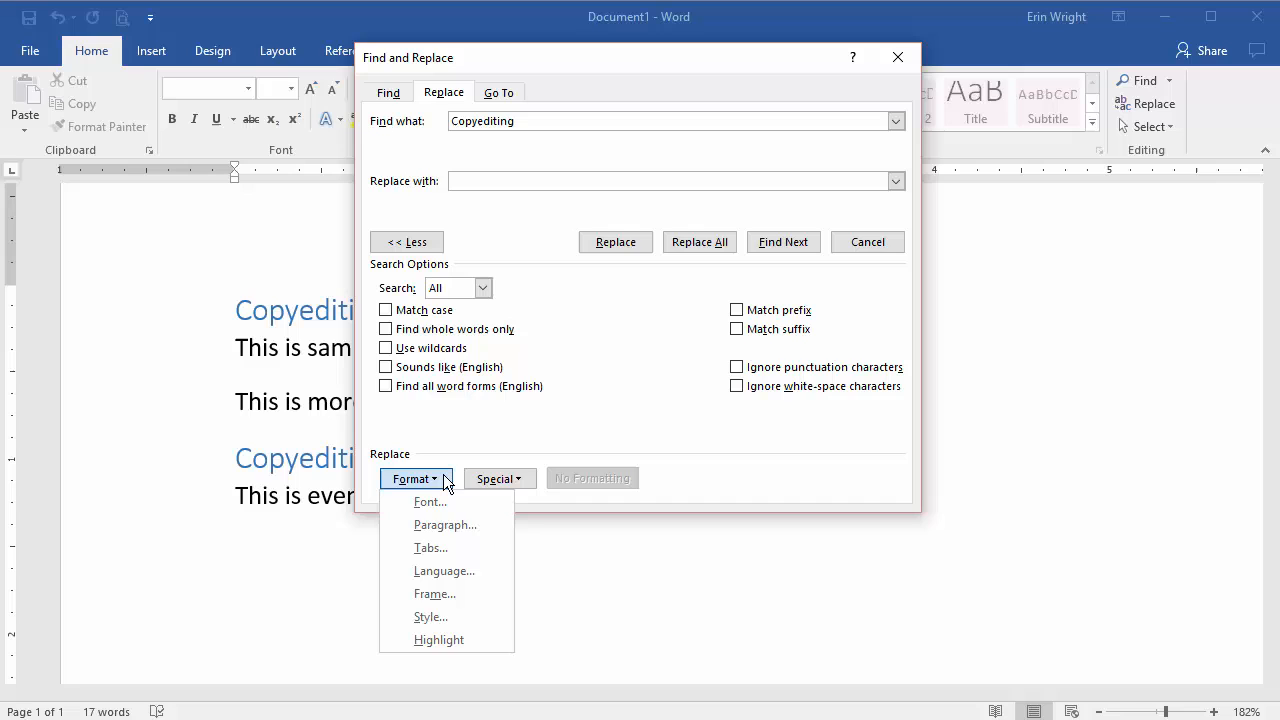
{"action": "left_click", "coordinate": [431, 616]}
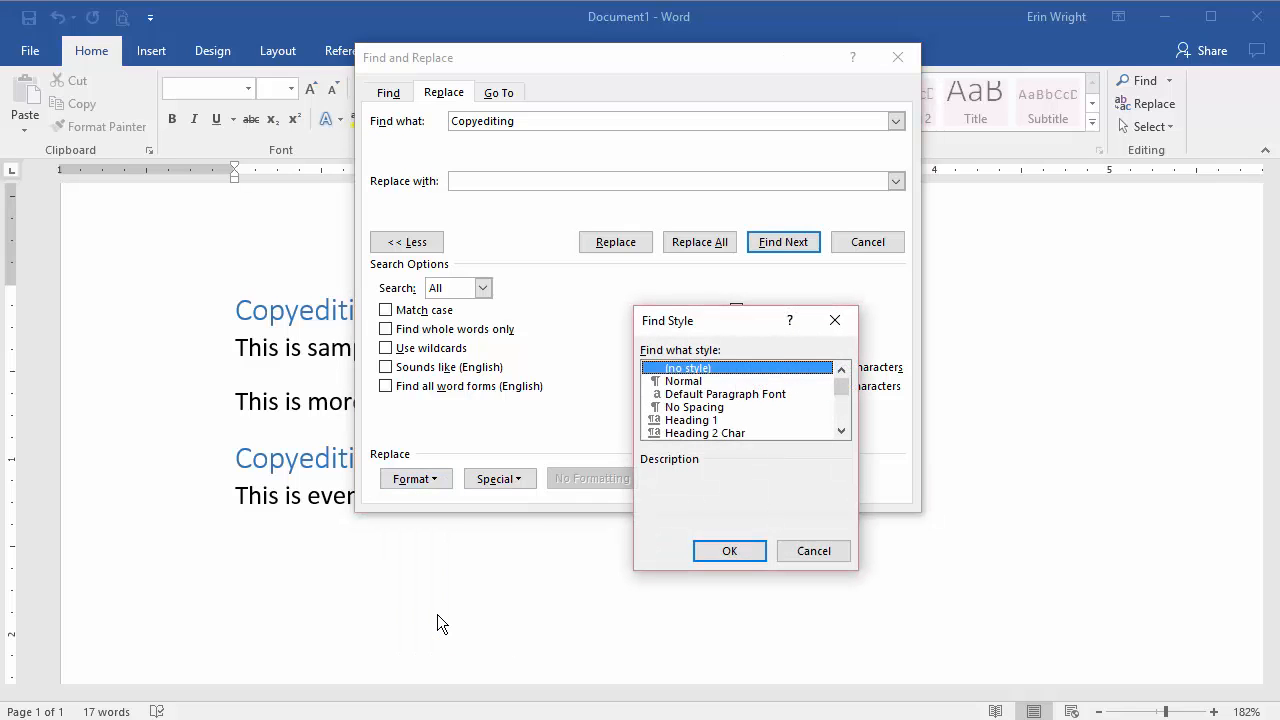
{"action": "left_click", "coordinate": [841, 431]}
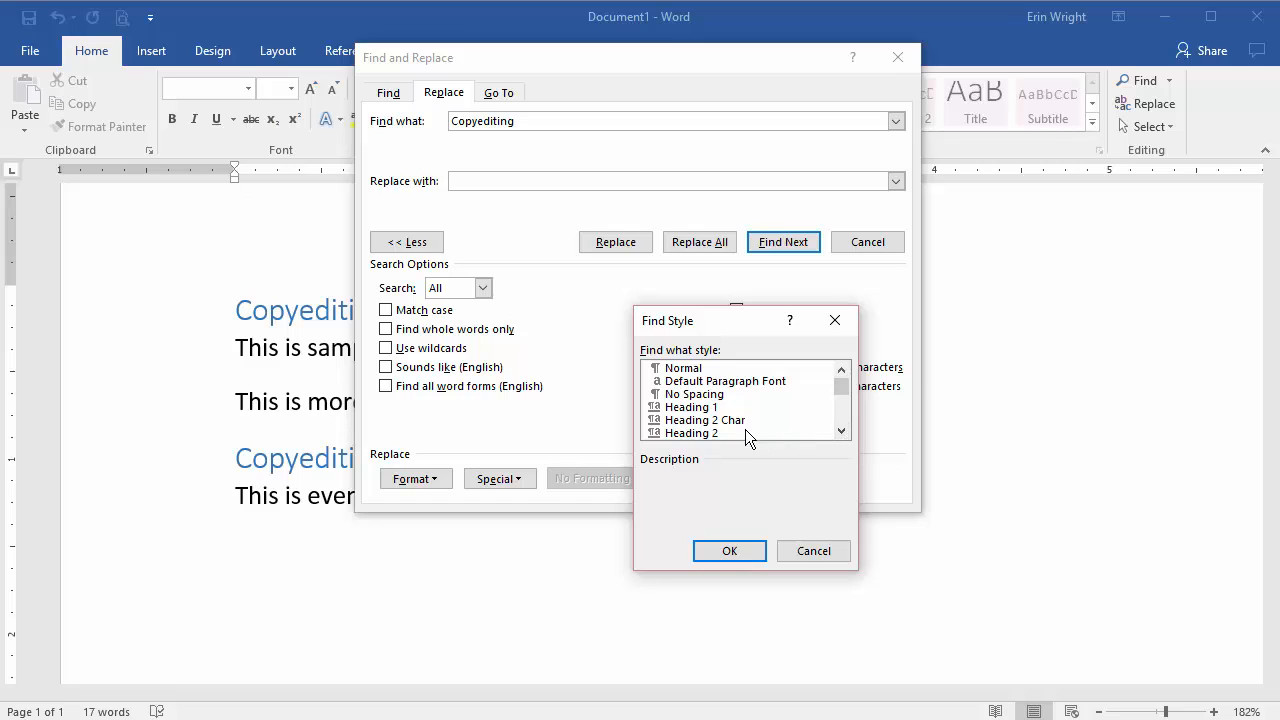
{"action": "left_click", "coordinate": [692, 433]}
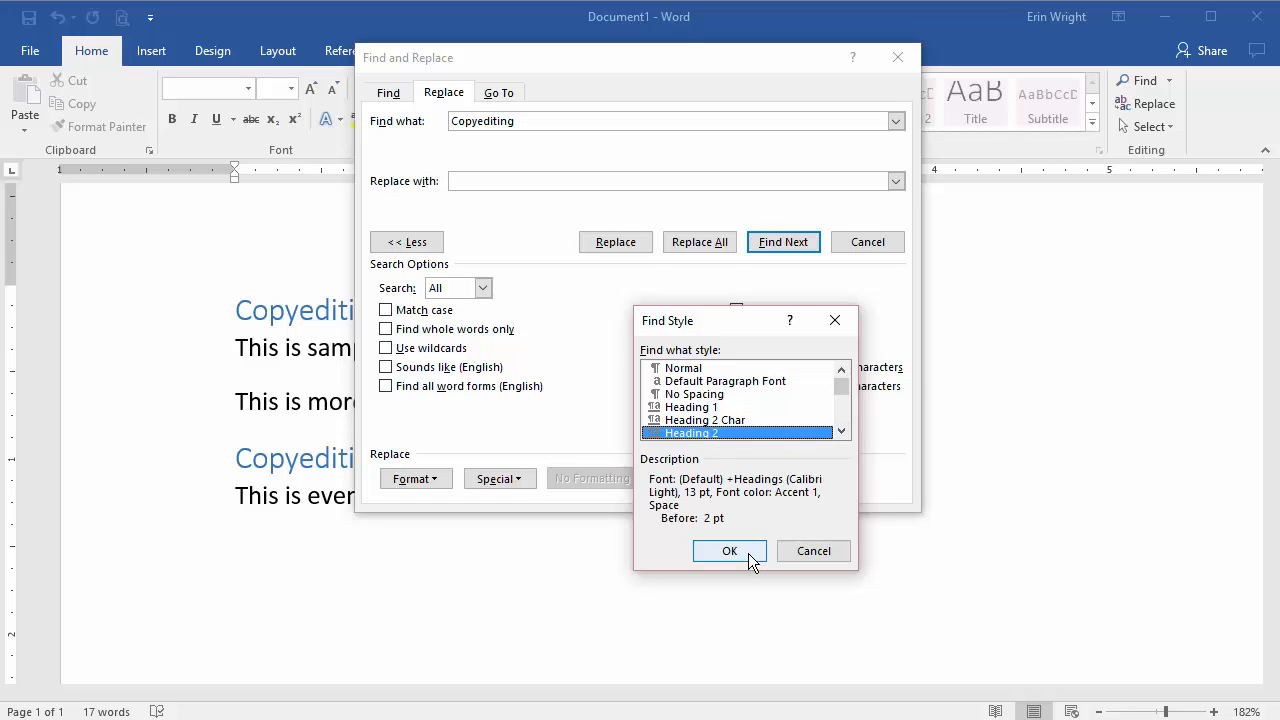
{"action": "left_click", "coordinate": [730, 551]}
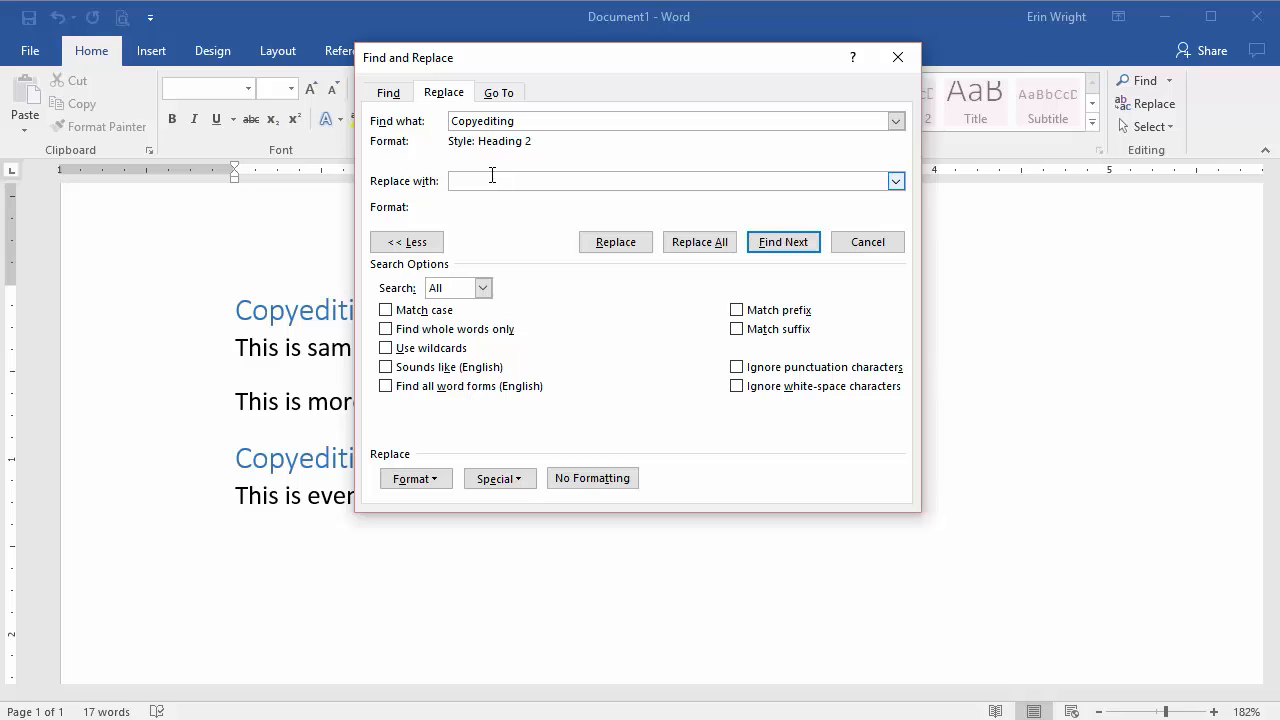
Enter 'Copyediting' as replacement text with the Heading 3 style applied.
{"action": "left_click", "coordinate": [592, 478]}
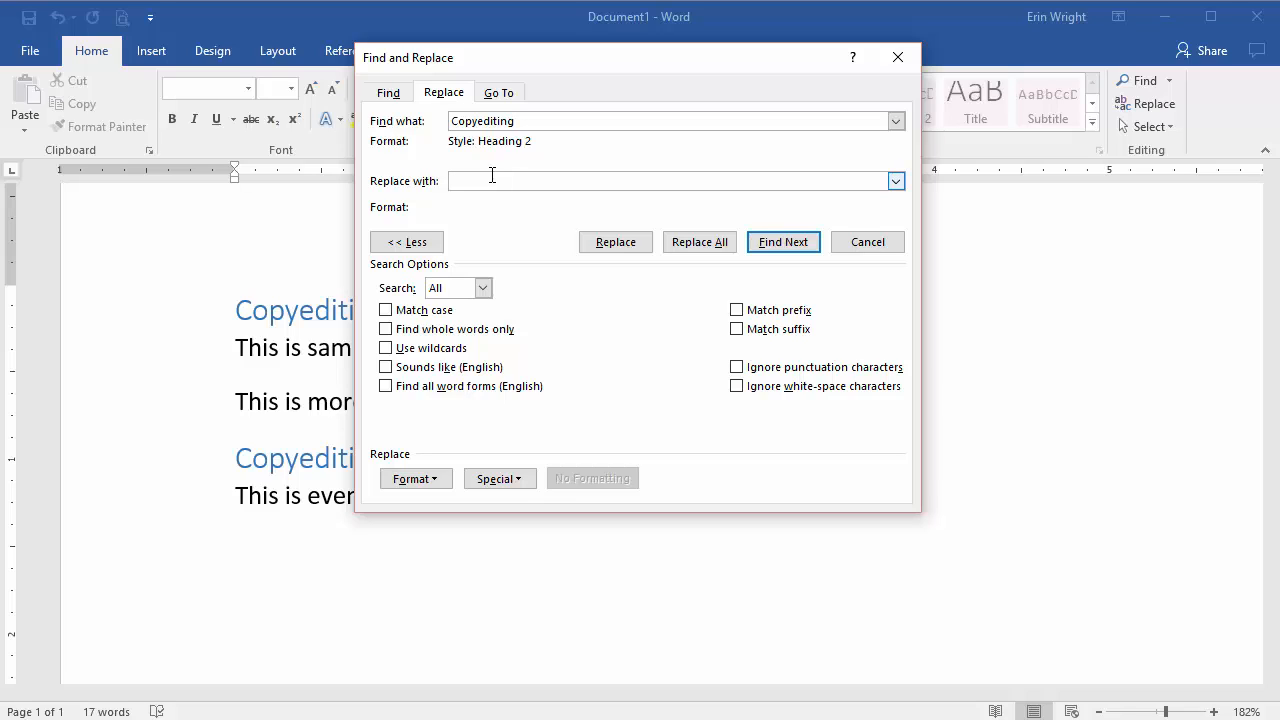
{"action": "type", "text": "Copyediting"}
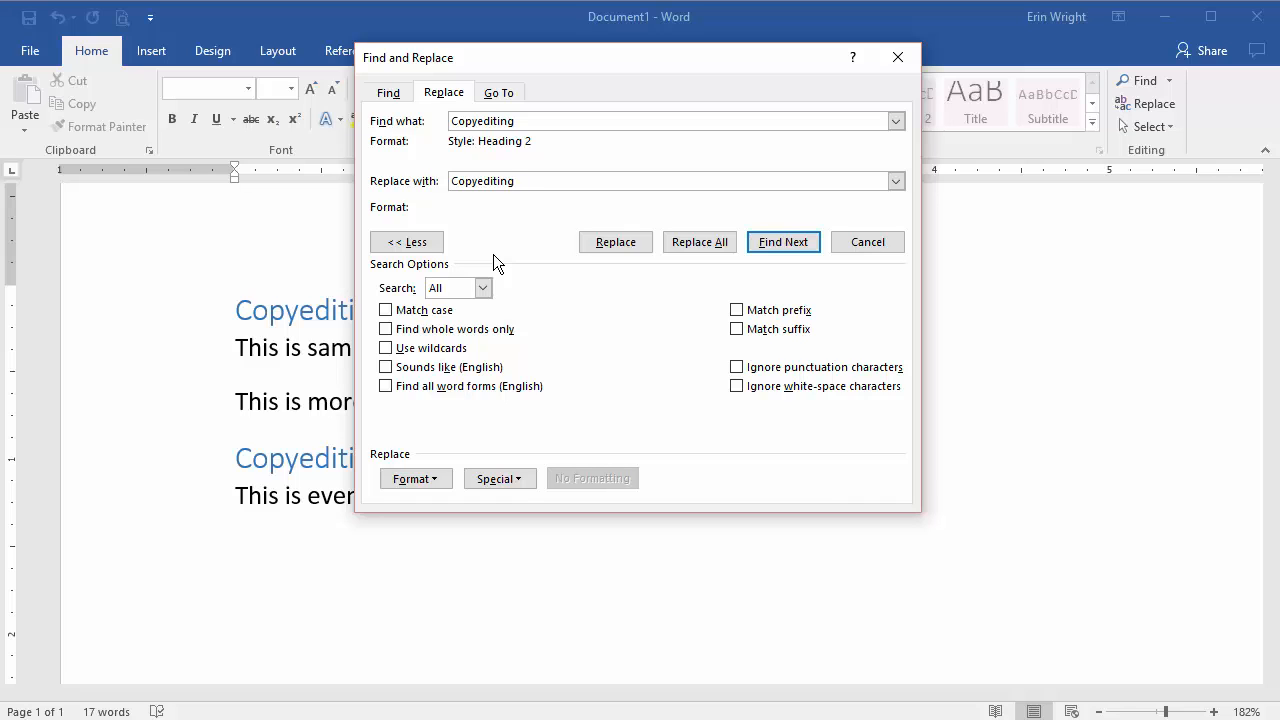
{"action": "left_click", "coordinate": [415, 478]}
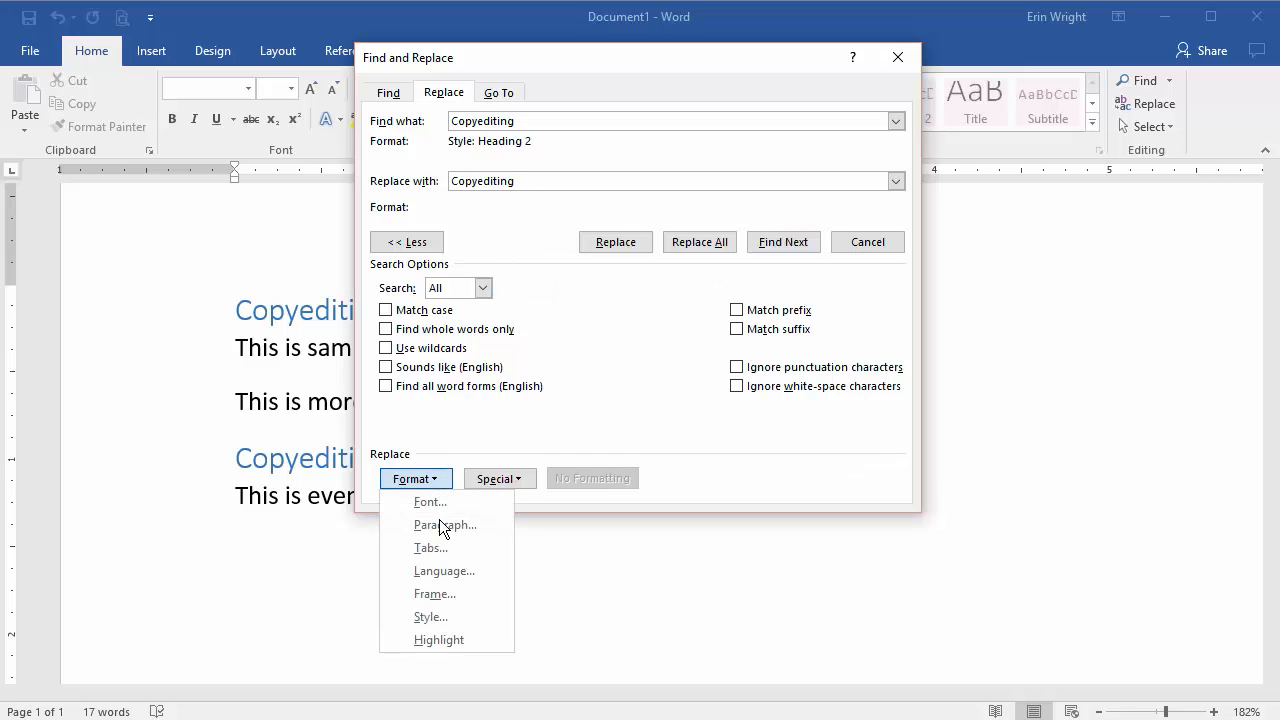
{"action": "left_click", "coordinate": [431, 616]}
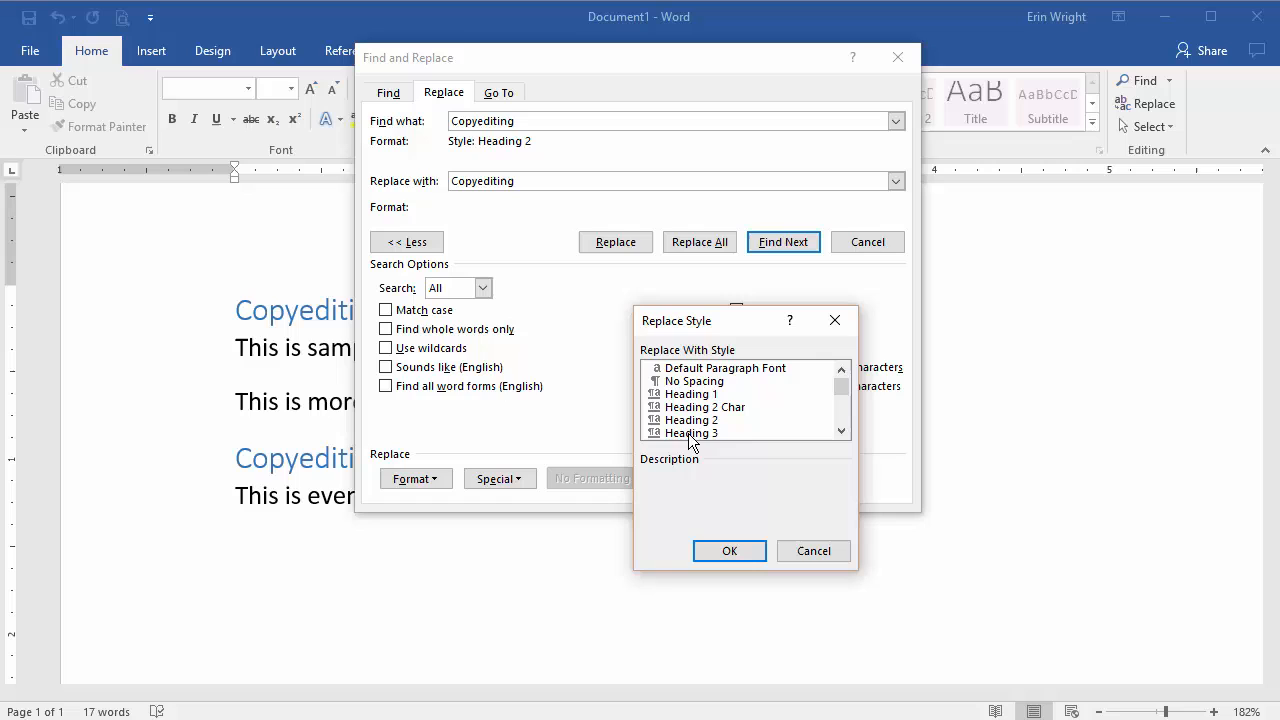
{"action": "left_click", "coordinate": [689, 433]}
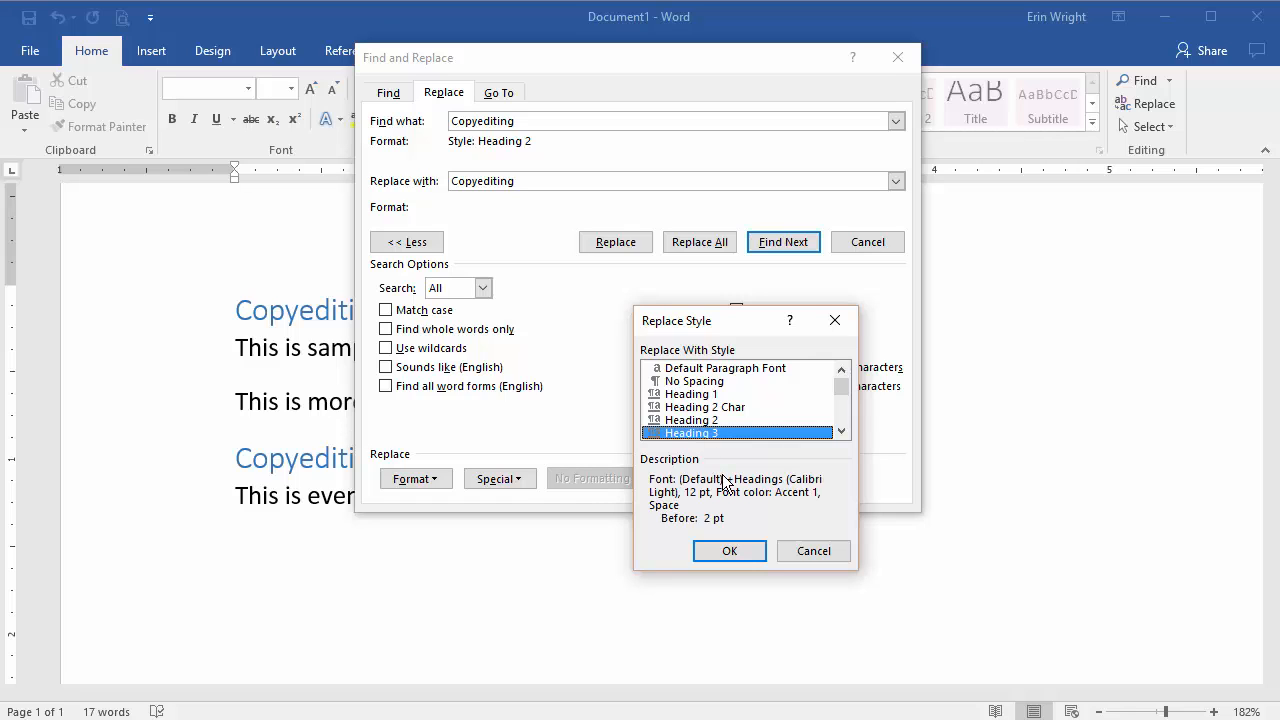
{"action": "left_click", "coordinate": [729, 551]}
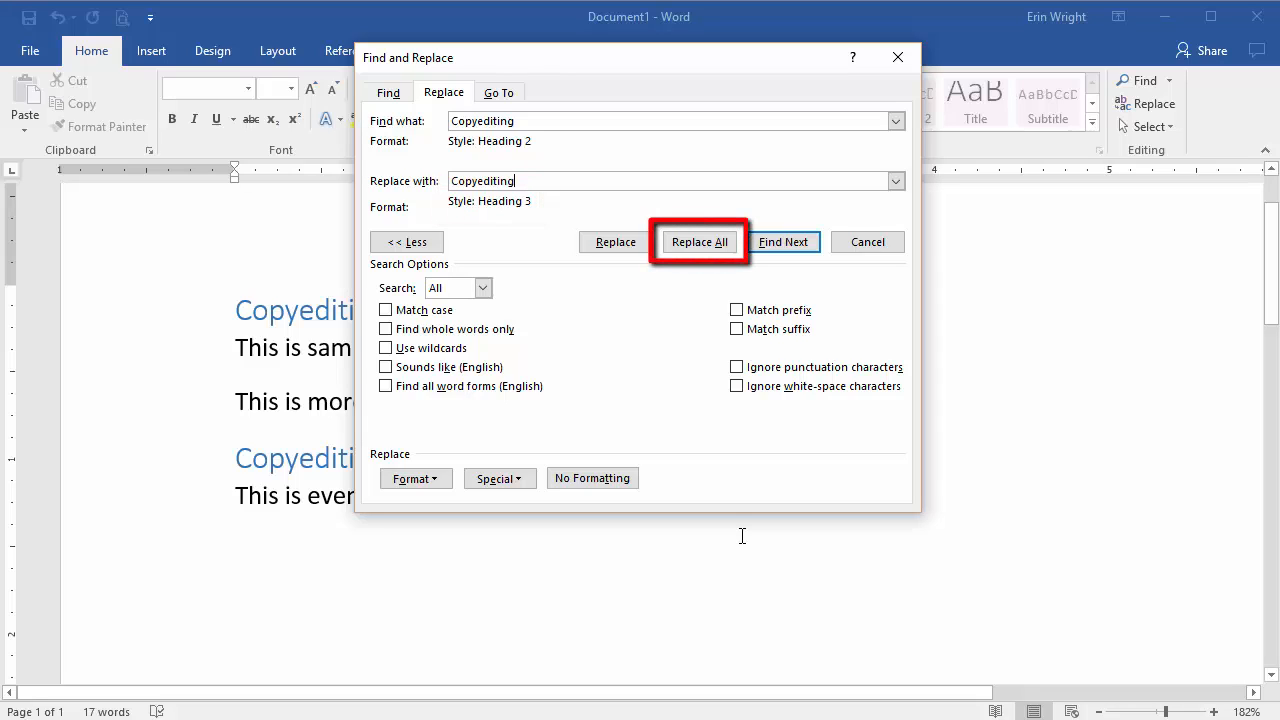
{"action": "mouse_move", "coordinate": [735, 517]}
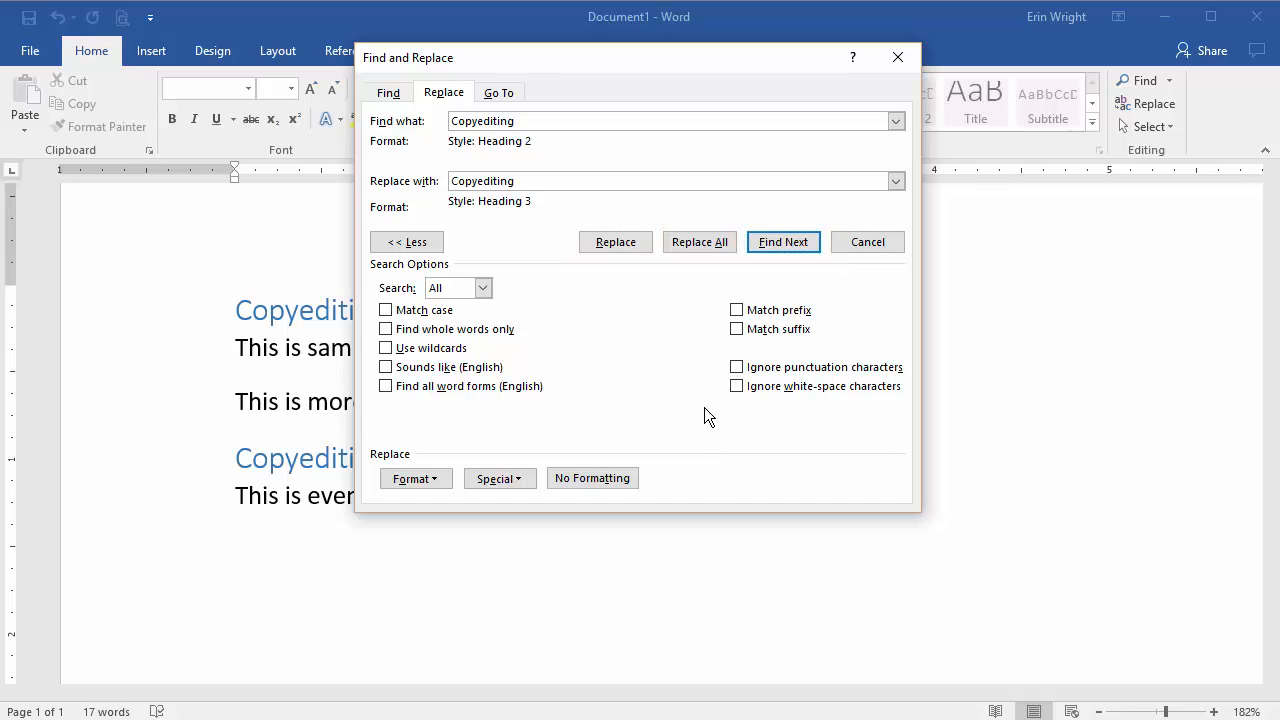
Replace both Heading 2 'Copyediting' headings with Heading 3 and close the dialog.
{"action": "left_click", "coordinate": [699, 241]}
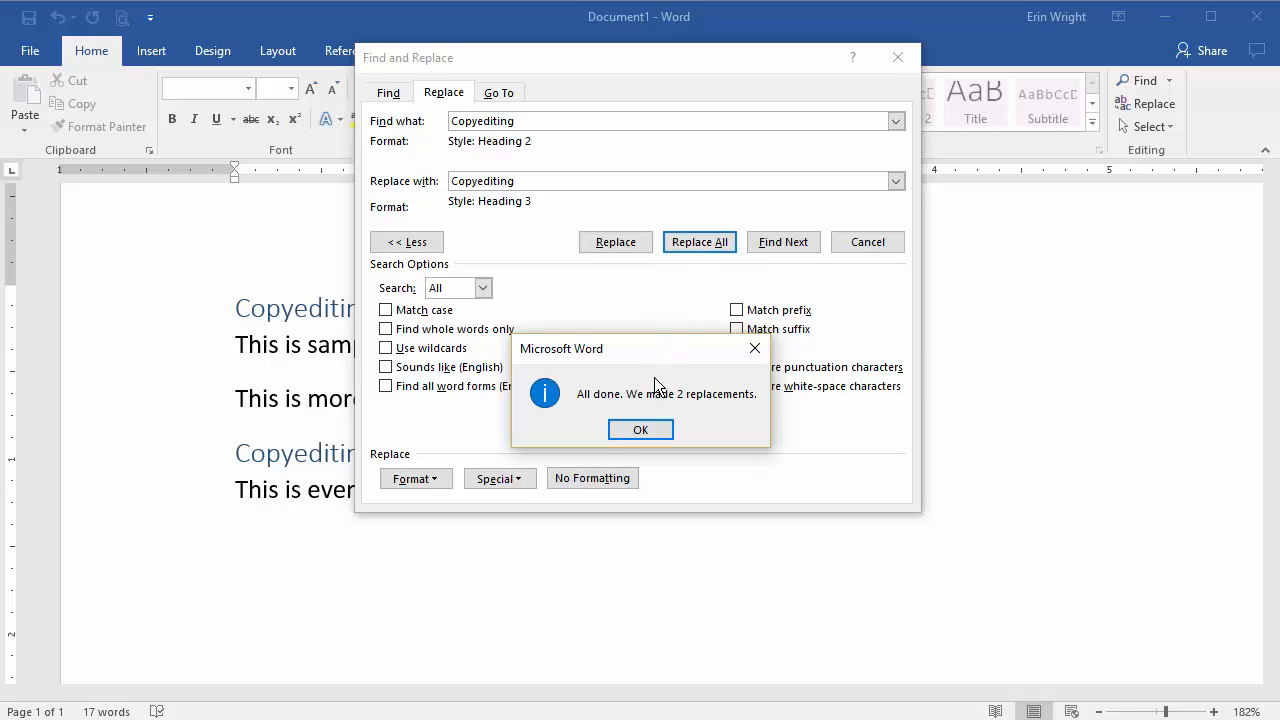
{"action": "left_click", "coordinate": [640, 429]}
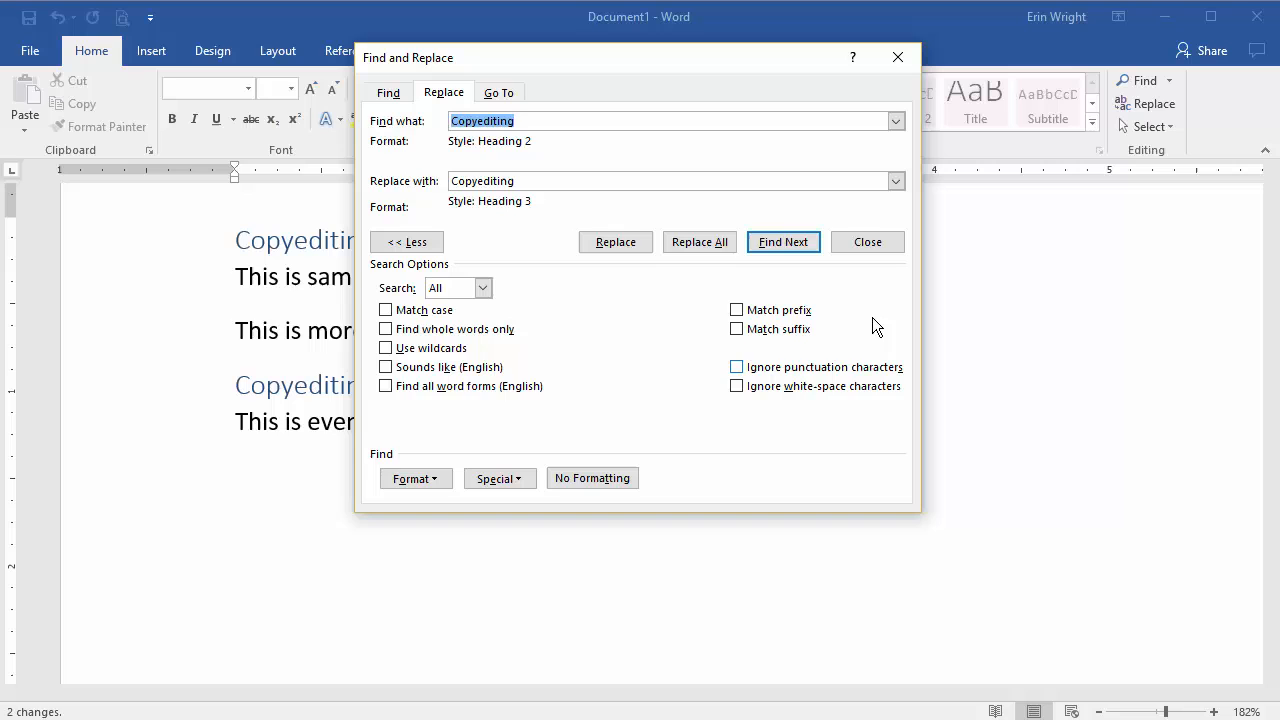
{"action": "left_click", "coordinate": [867, 241]}
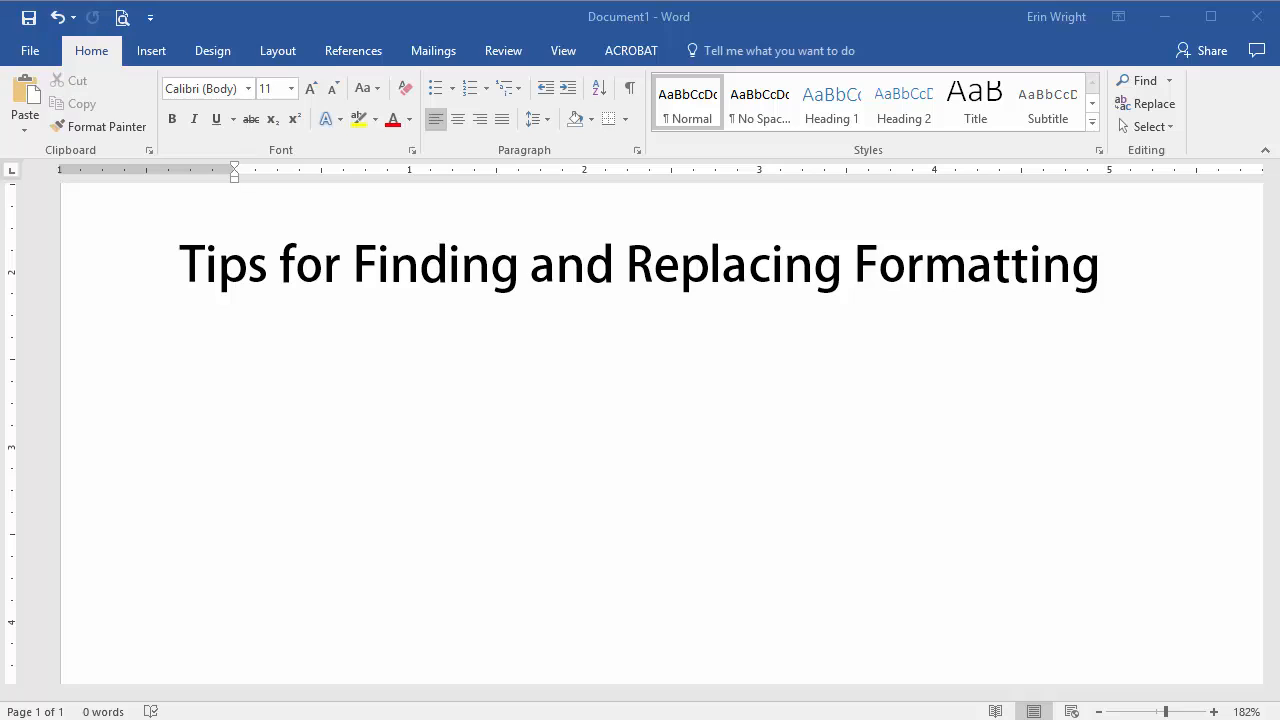
Type the slide title 'Tip 1: Explore the Find and Replace tool.'.
{"action": "type", "text": "Tip 1: Explore the Find and Replace tool."}
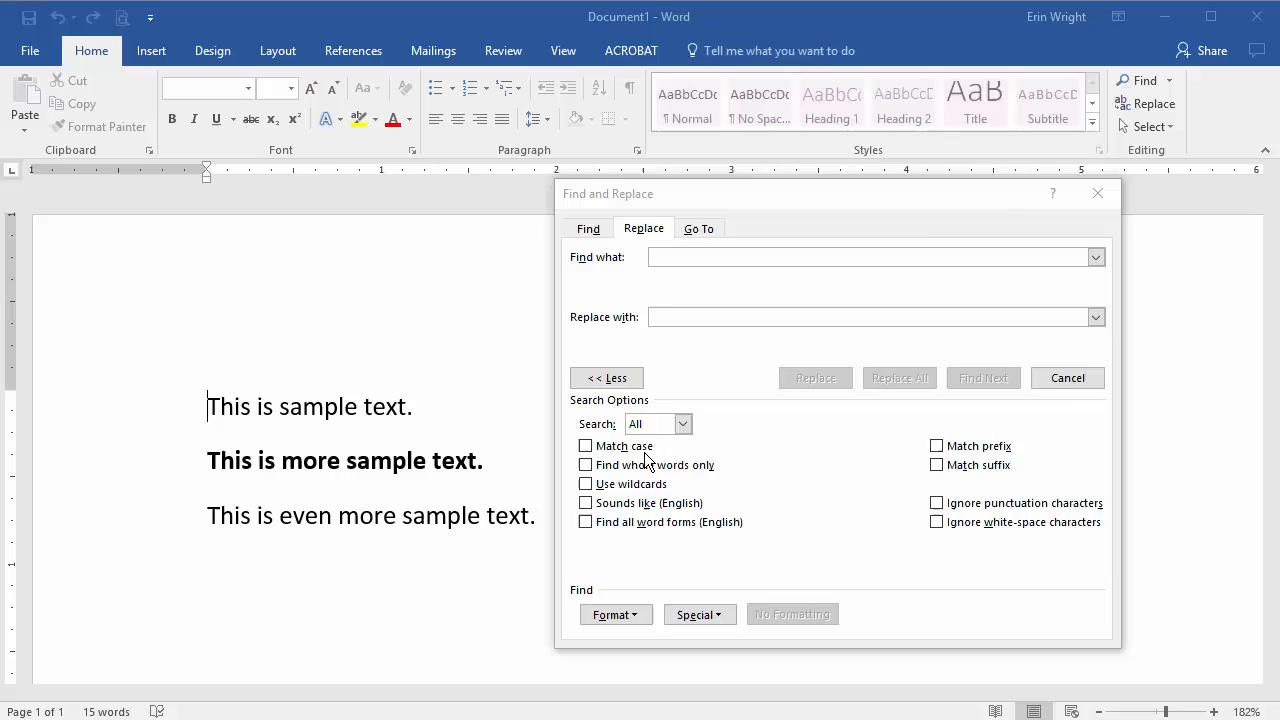
Find Bold text and replace it with Italic formatting using Replace All.
{"action": "left_click", "coordinate": [612, 614]}
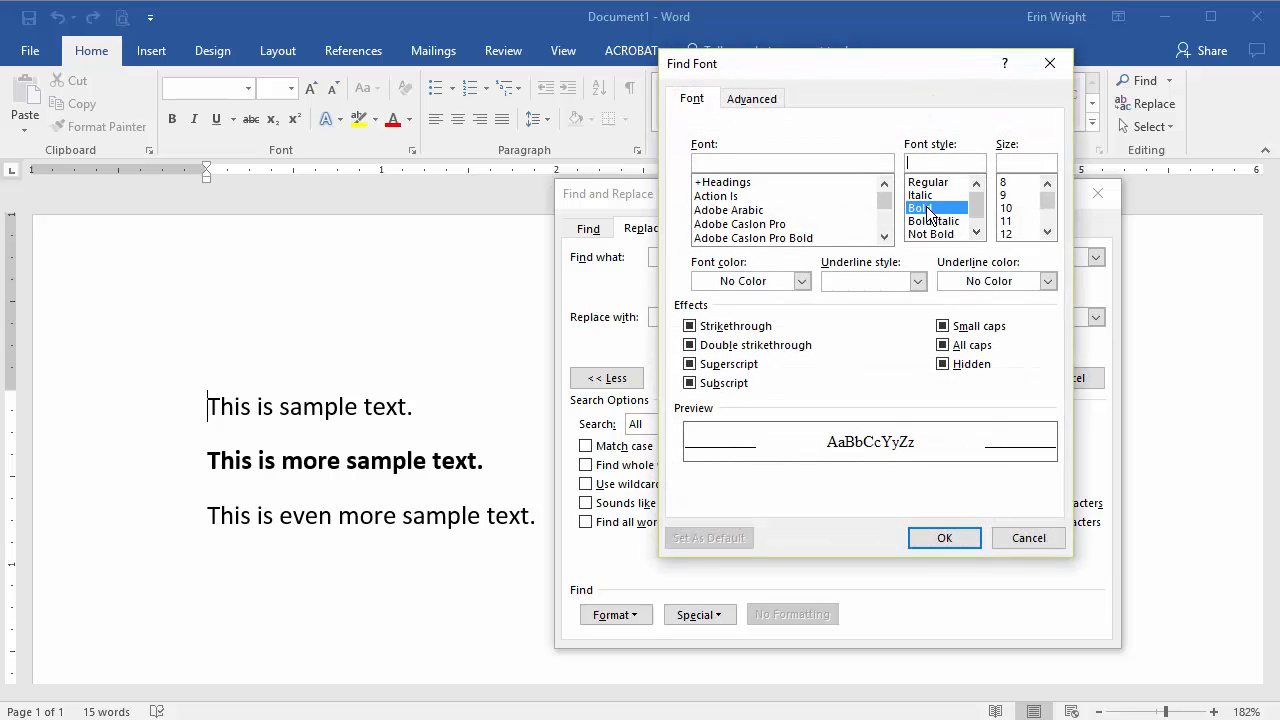
{"action": "left_click", "coordinate": [943, 537]}
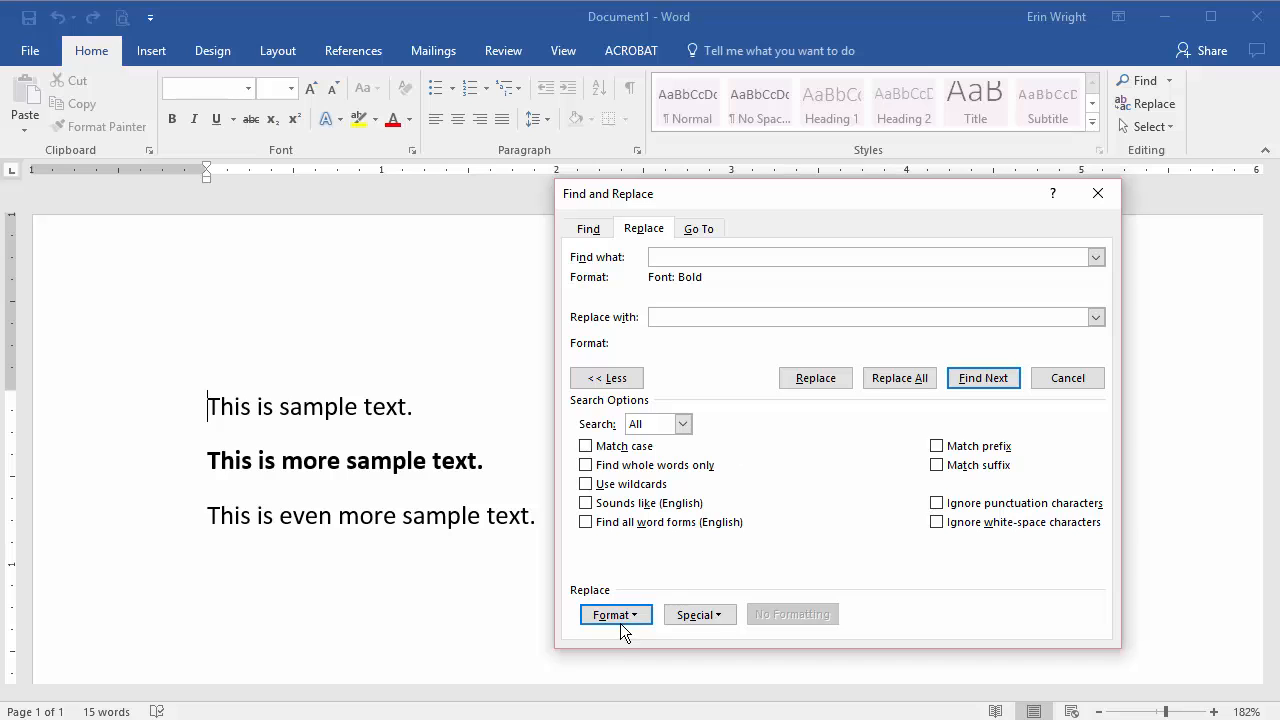
{"action": "left_click", "coordinate": [615, 614]}
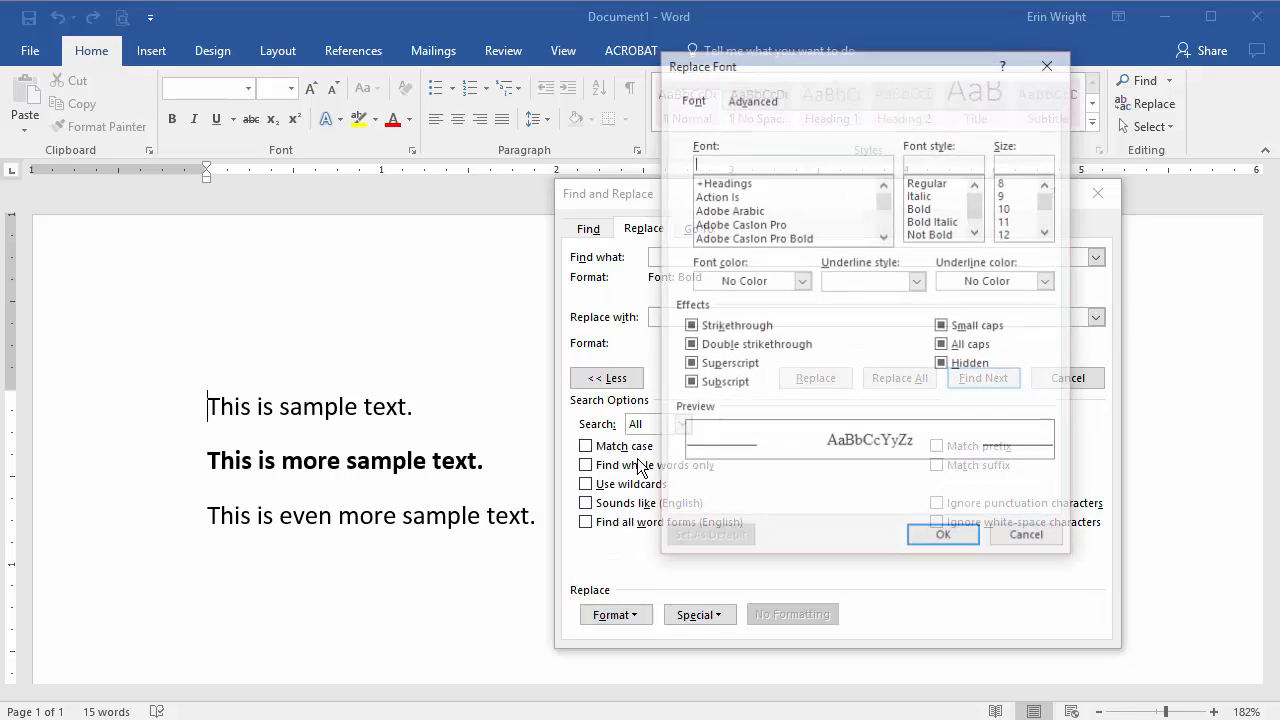
{"action": "left_click", "coordinate": [919, 195]}
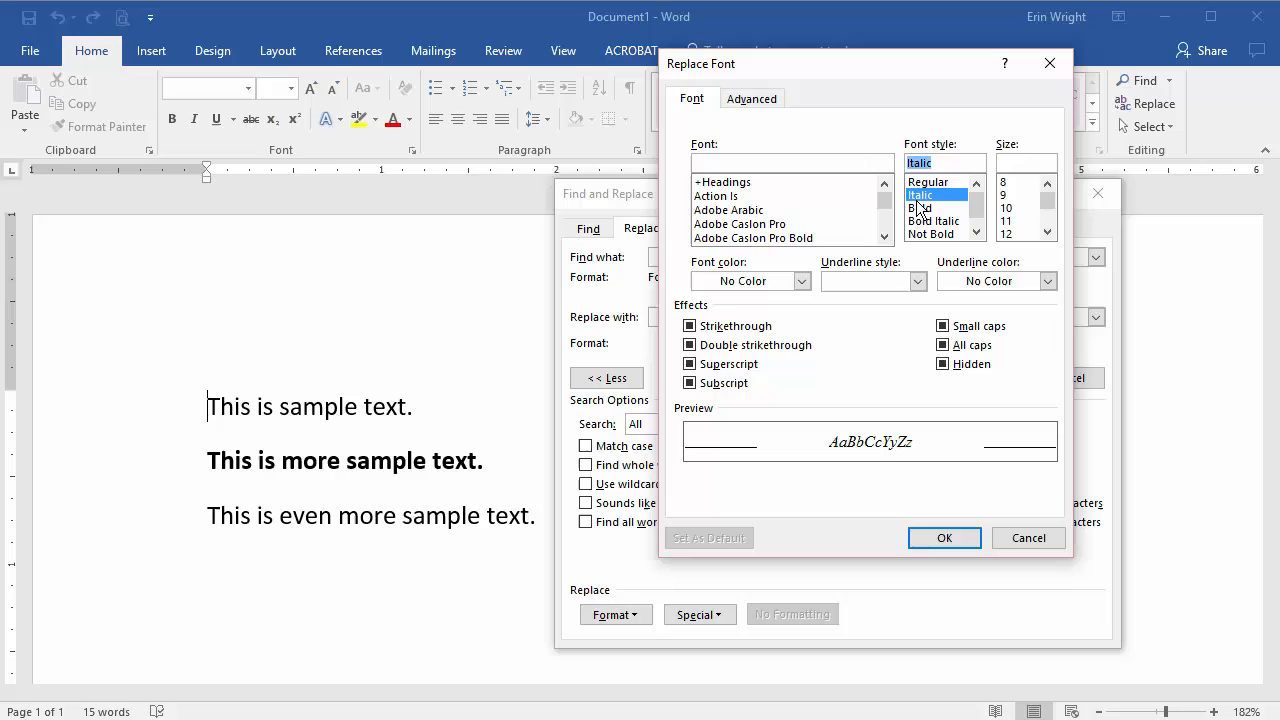
{"action": "left_click", "coordinate": [943, 537]}
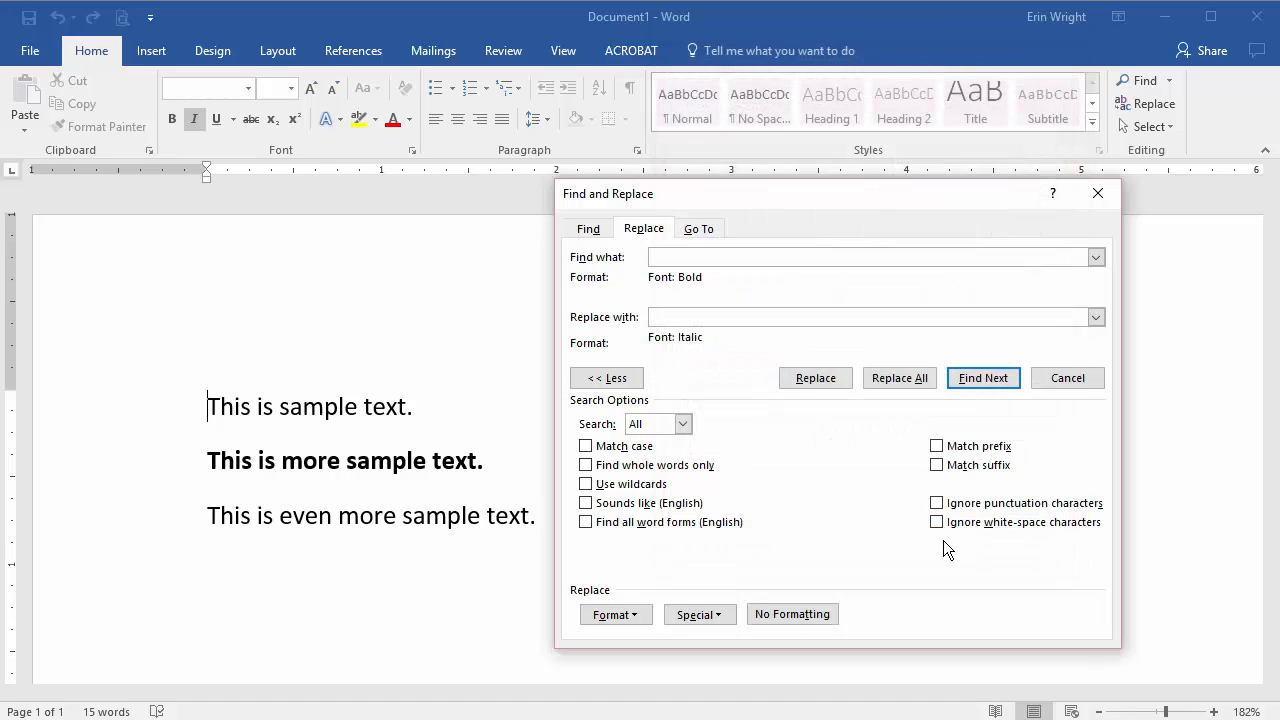
{"action": "left_click", "coordinate": [898, 377]}
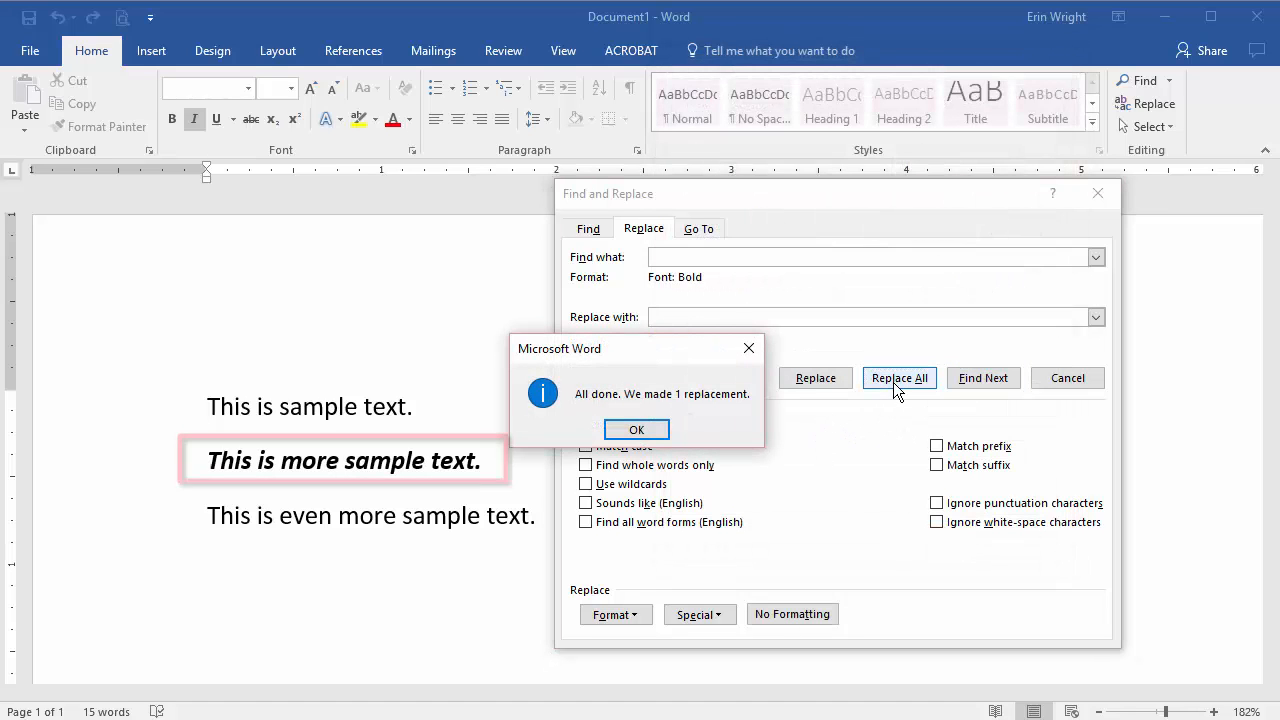
{"action": "left_click", "coordinate": [636, 429]}
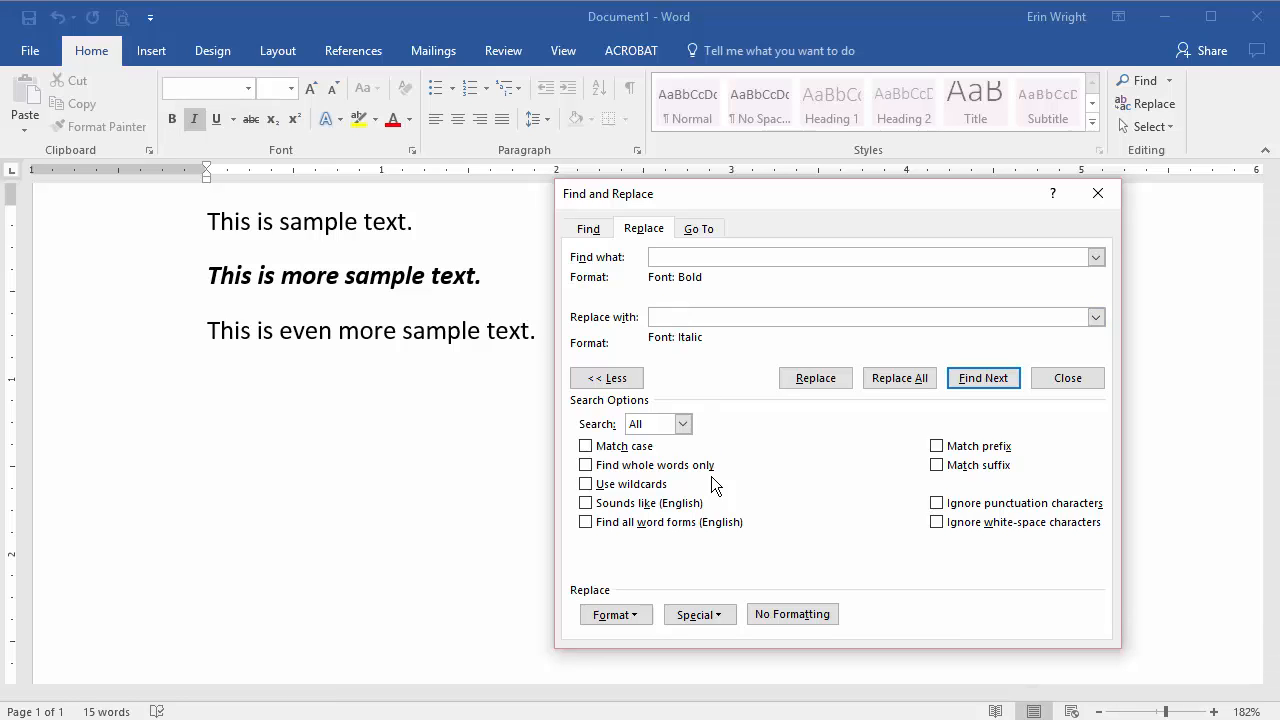
Set the replacement font to Not Bold and run the replacement again.
{"action": "left_click", "coordinate": [615, 614]}
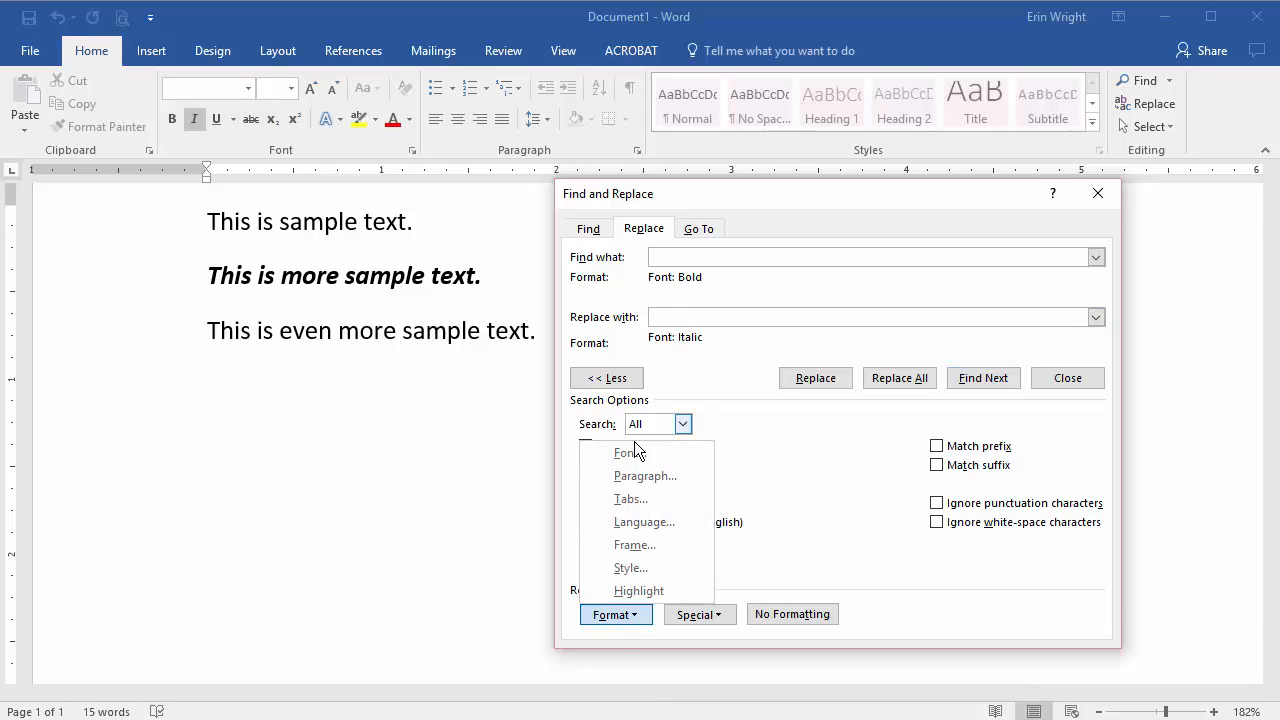
{"action": "left_click", "coordinate": [628, 452]}
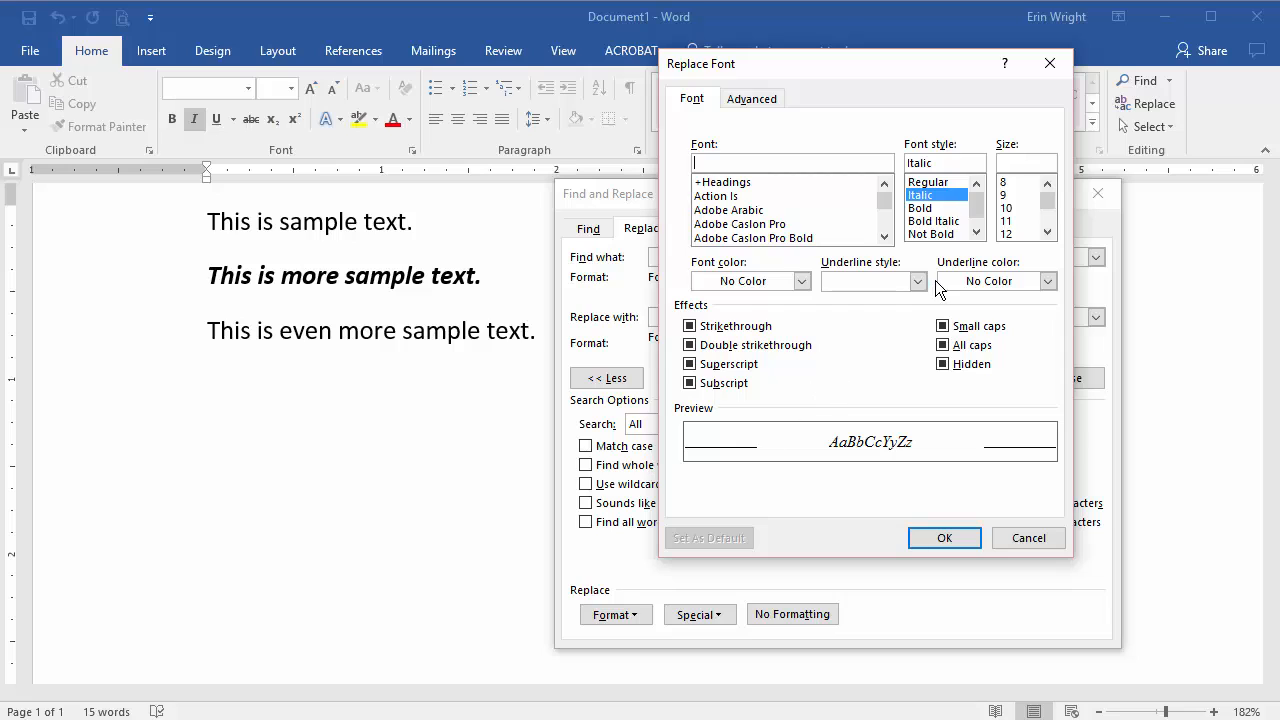
{"action": "left_click", "coordinate": [931, 233]}
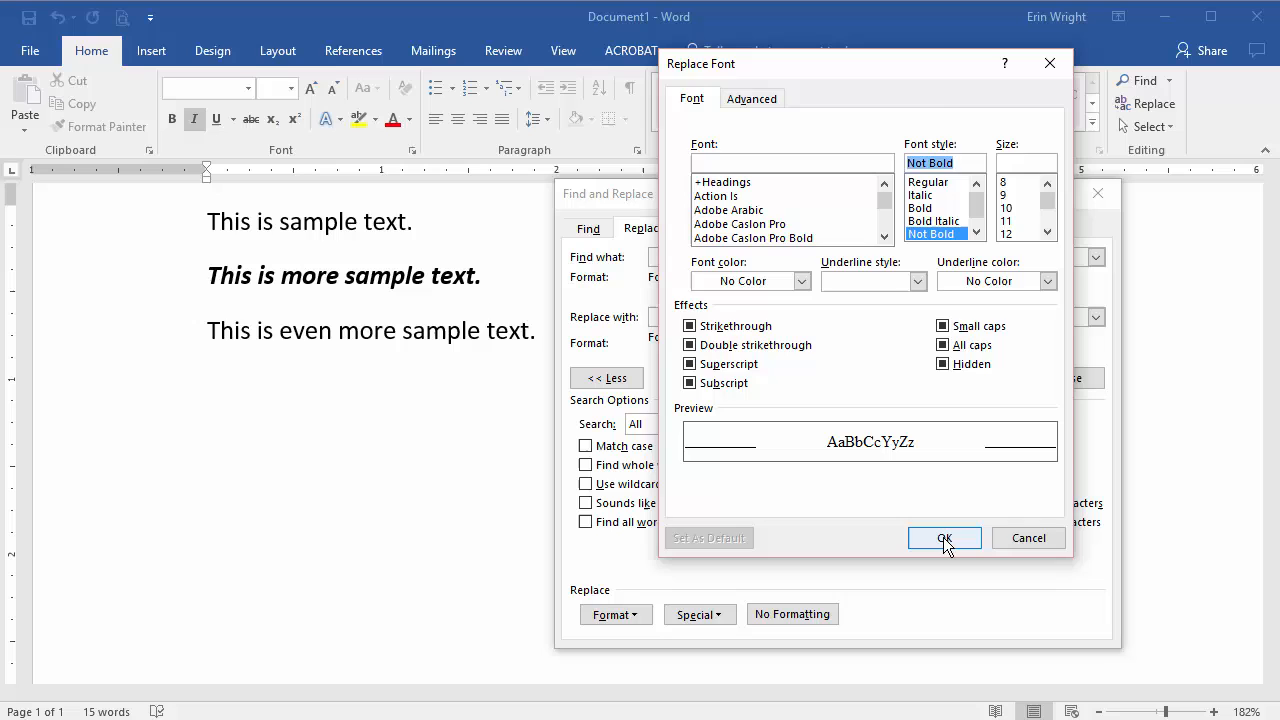
{"action": "left_click", "coordinate": [943, 538]}
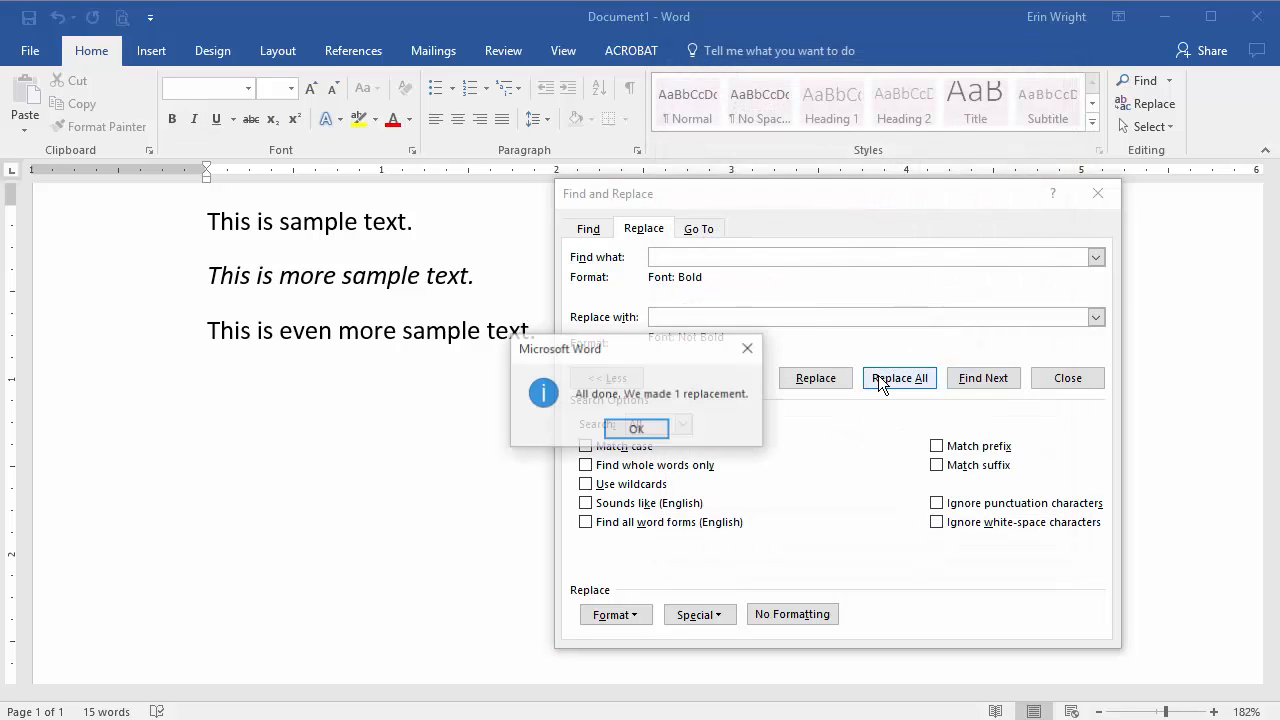
{"action": "left_click", "coordinate": [636, 428]}
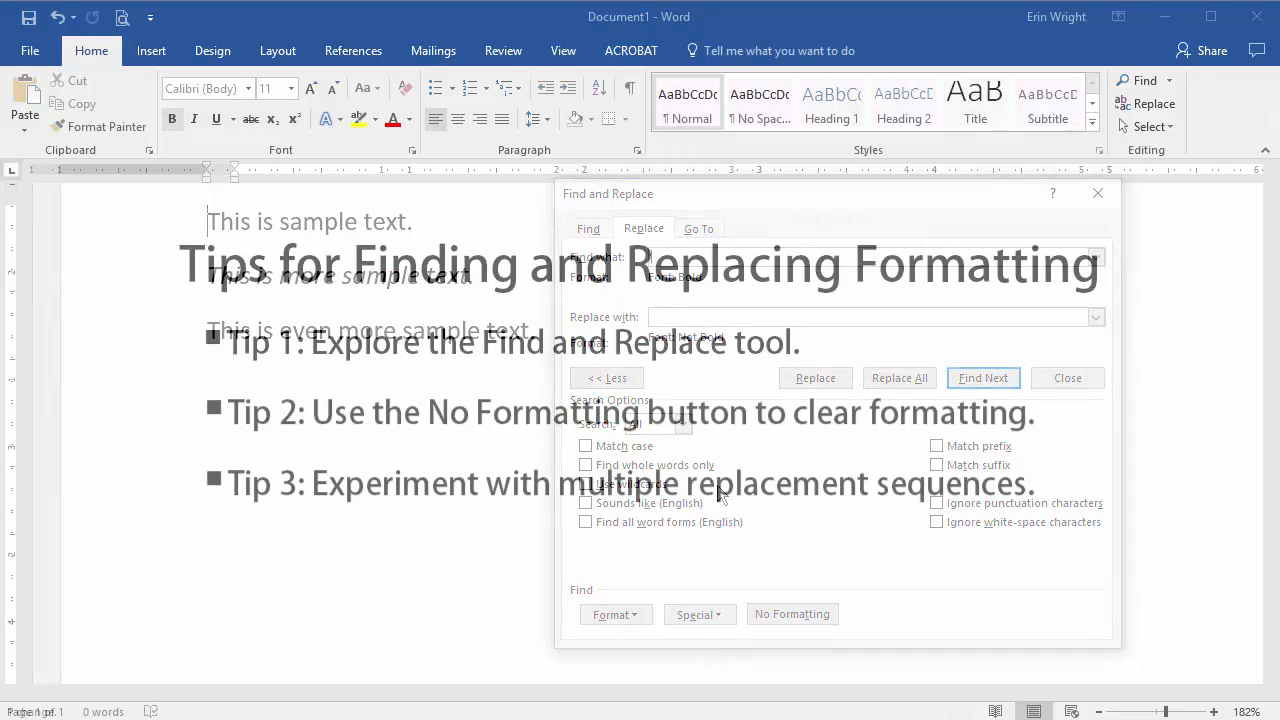
Add the bullet 'Tip 5: Talk to the writer before replacing formatting.' to the tips page.
{"action": "left_click", "coordinate": [1067, 378]}
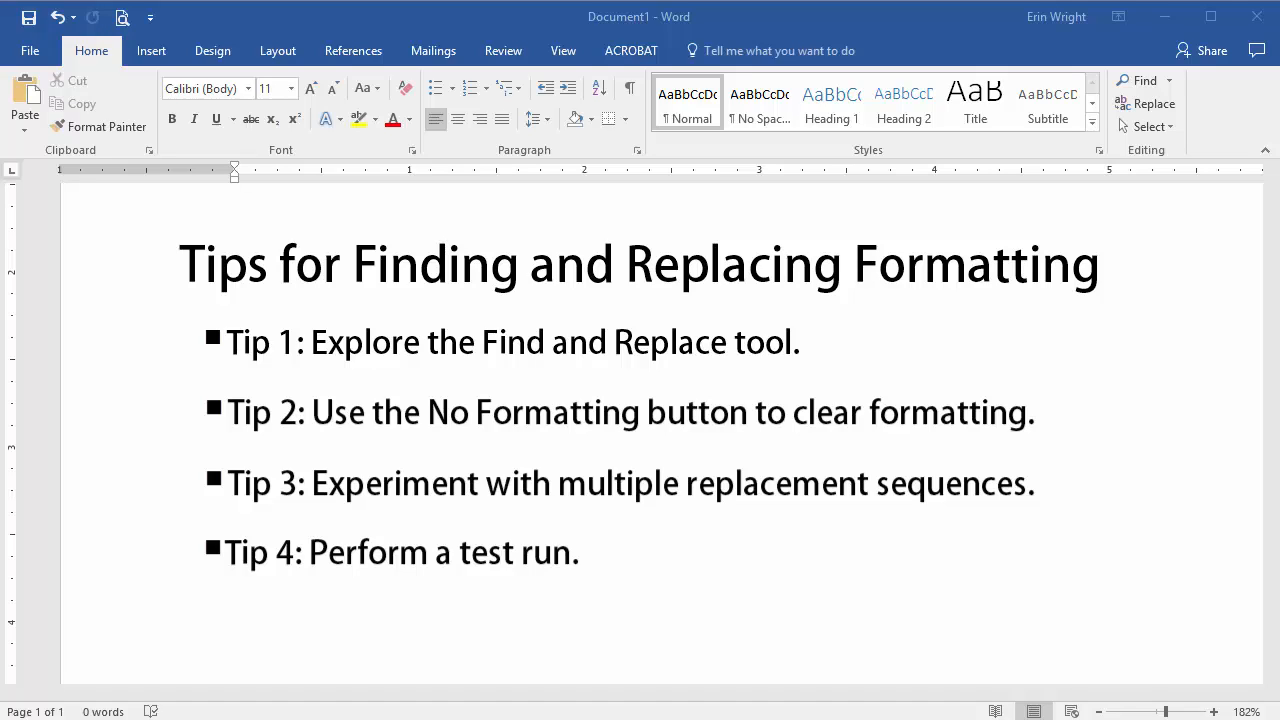
{"action": "type", "text": "Tip 5: Talk to the writer before replacing formatting."}
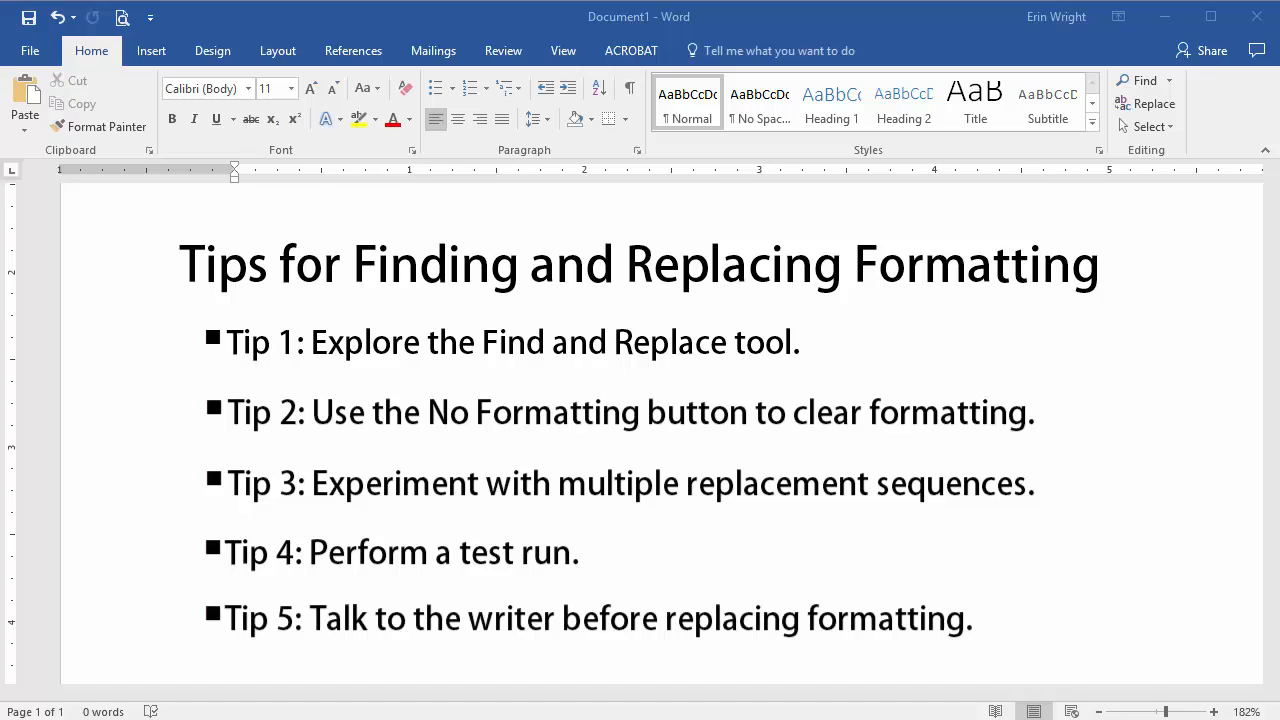